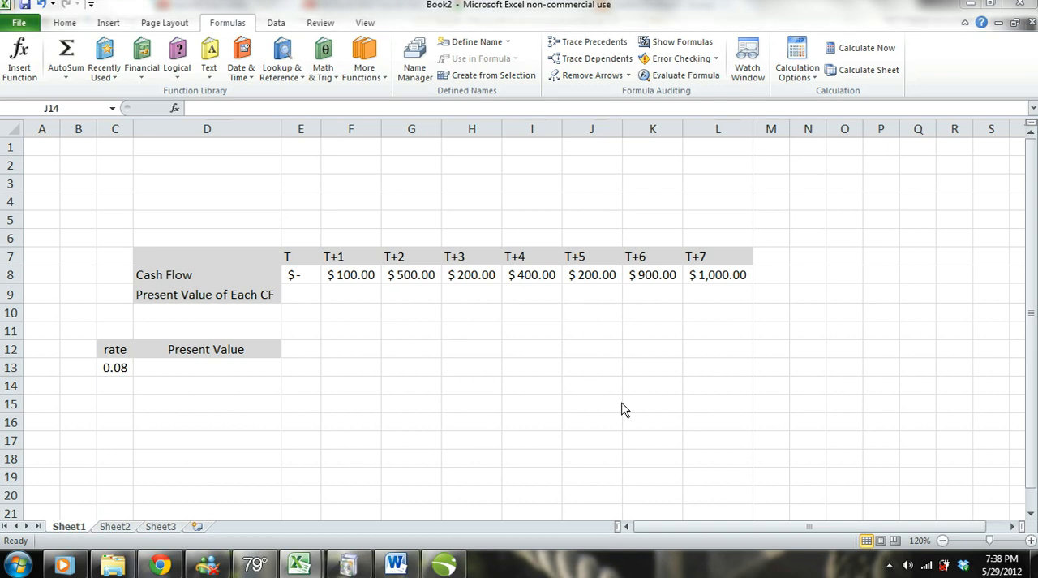
mouse_move(619, 410)
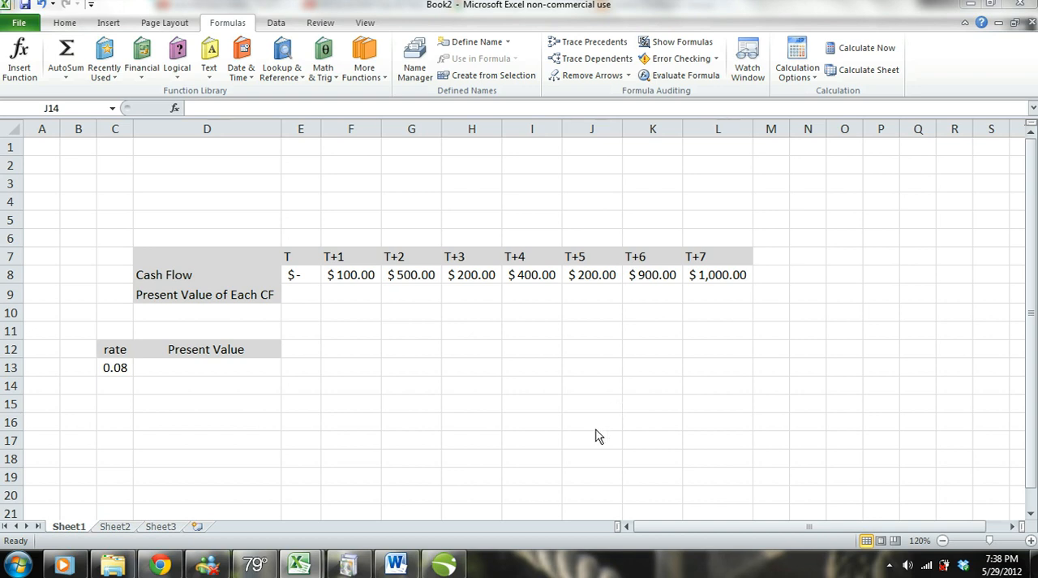
Enter =F8/(1+$C$13)^1 in F9 to discount the T+1 cash flow to $92.59.
left_click(592, 384)
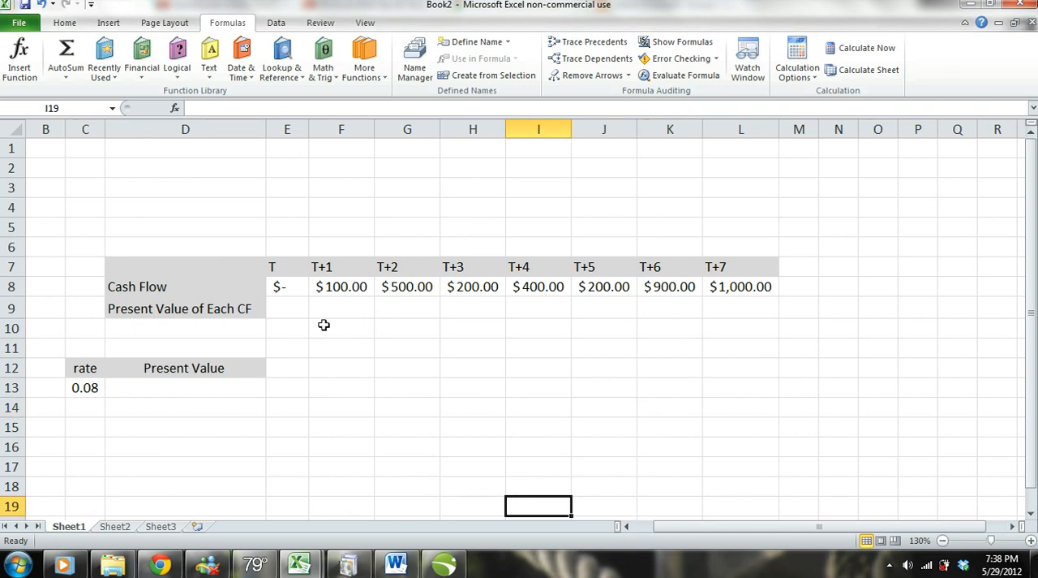
mouse_move(841, 314)
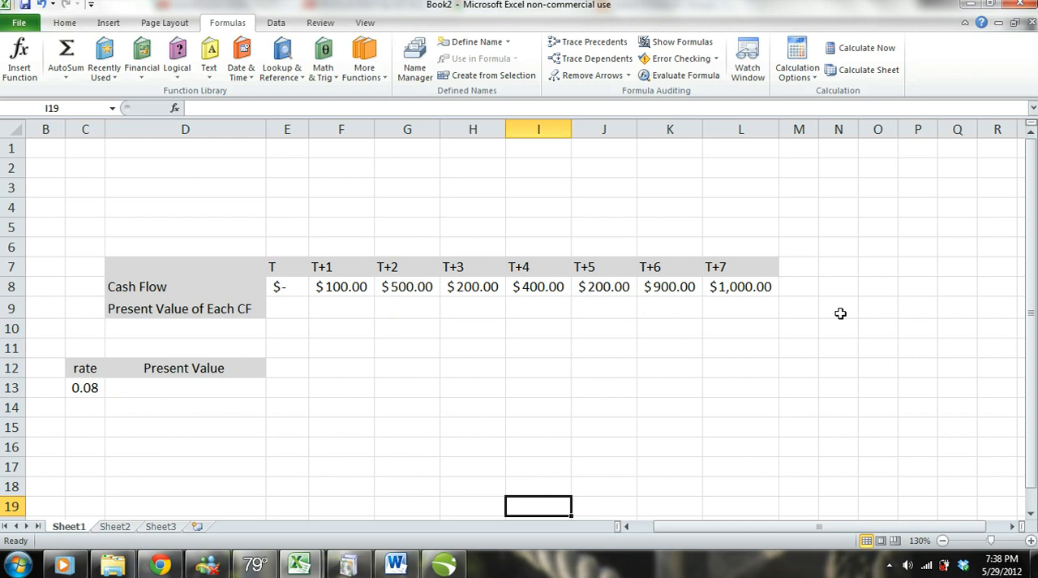
mouse_move(220, 467)
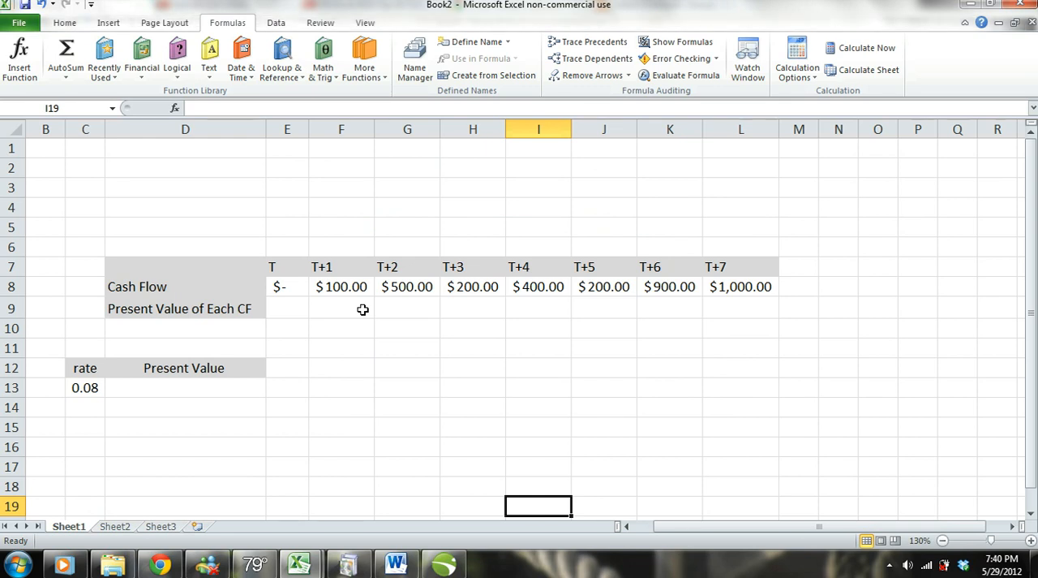
mouse_move(410, 354)
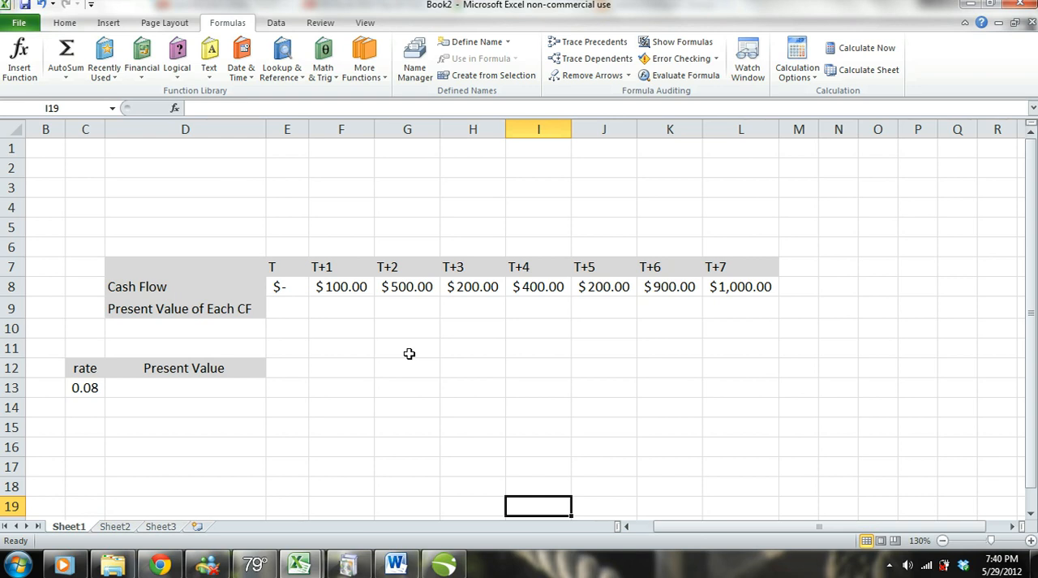
left_click(340, 408)
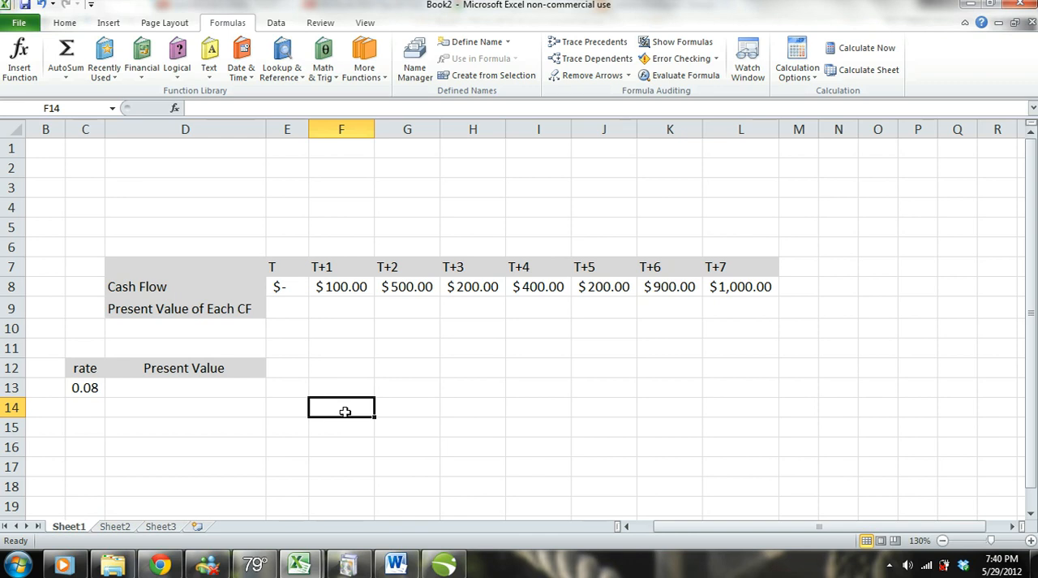
mouse_move(455, 422)
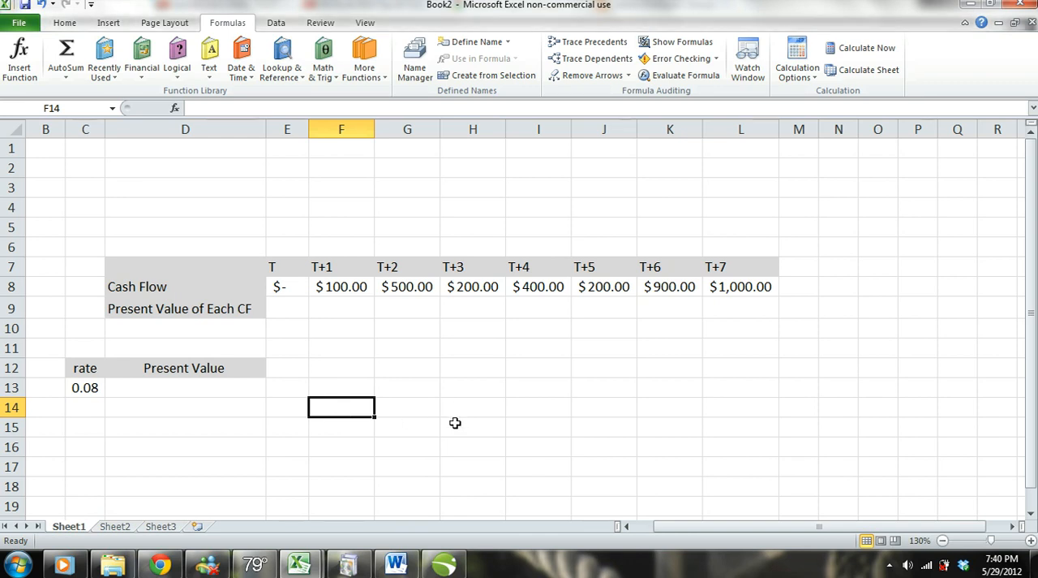
left_click(473, 425)
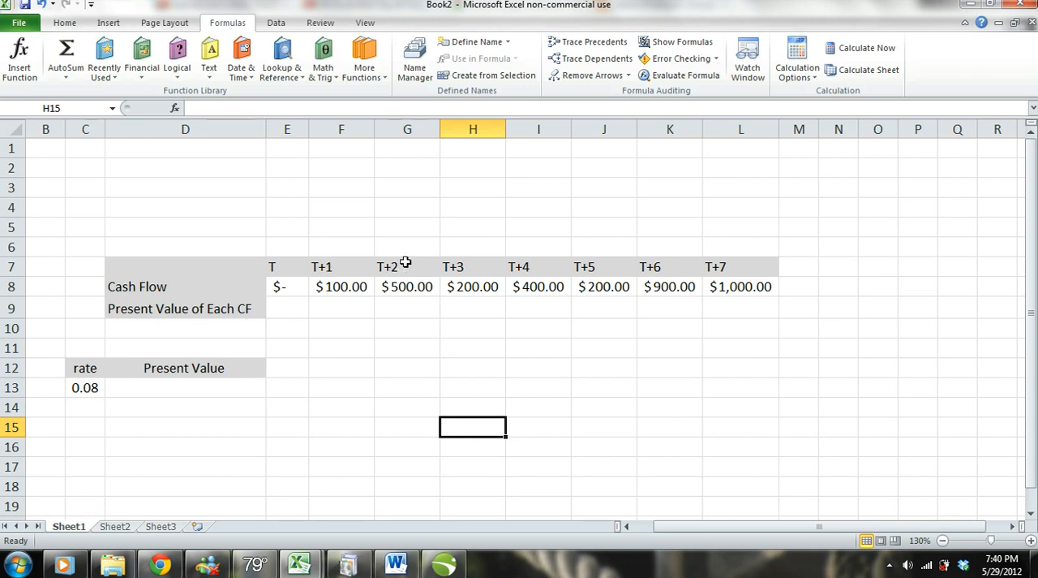
mouse_move(540, 265)
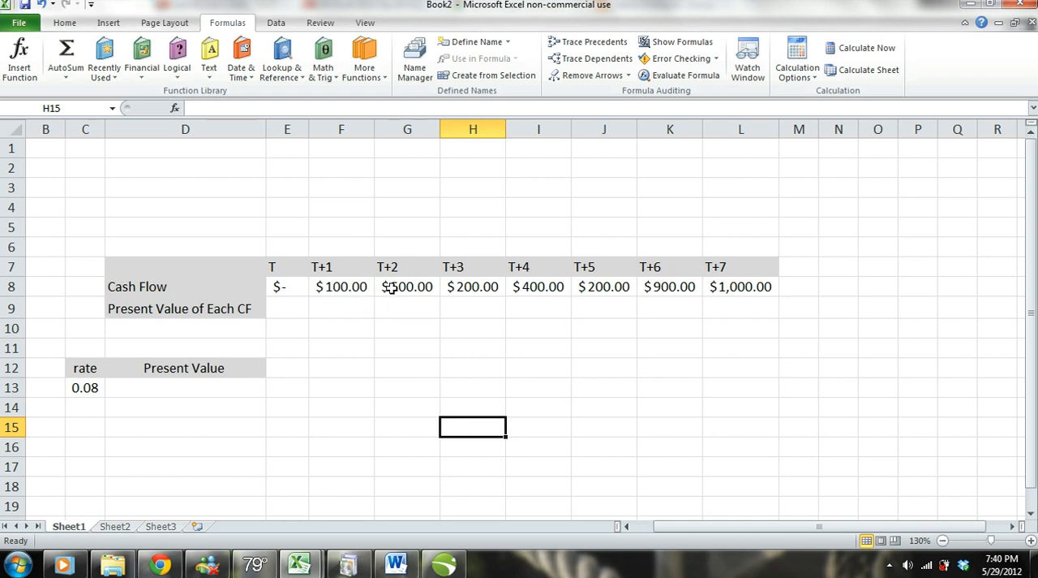
mouse_move(349, 287)
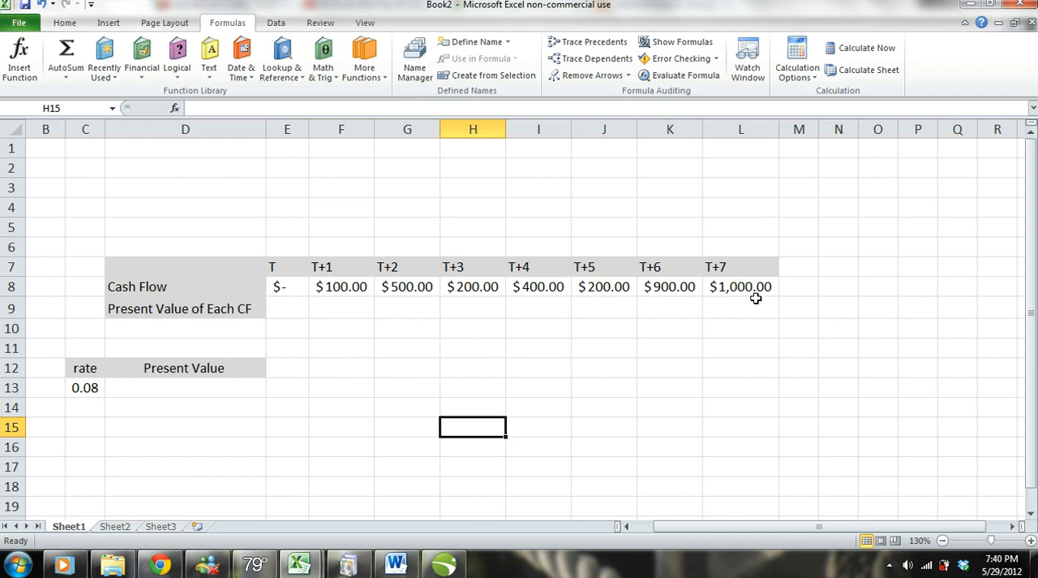
mouse_move(334, 282)
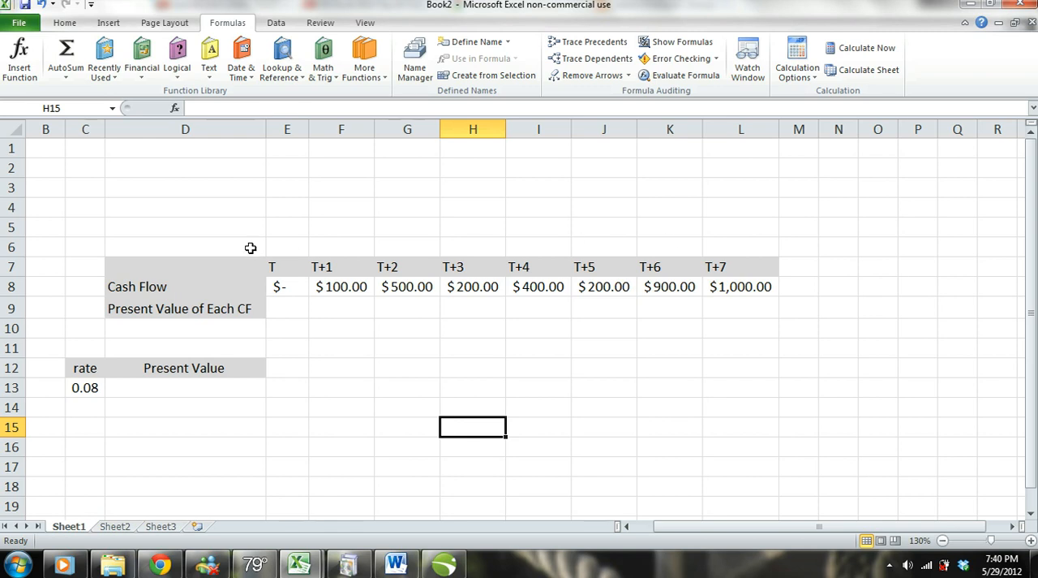
mouse_move(343, 273)
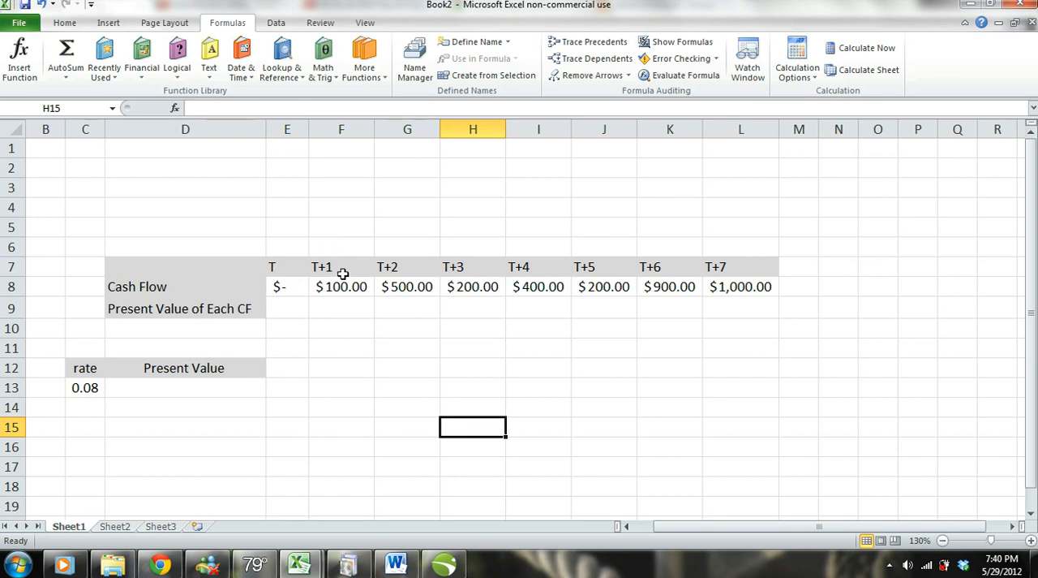
mouse_move(340, 273)
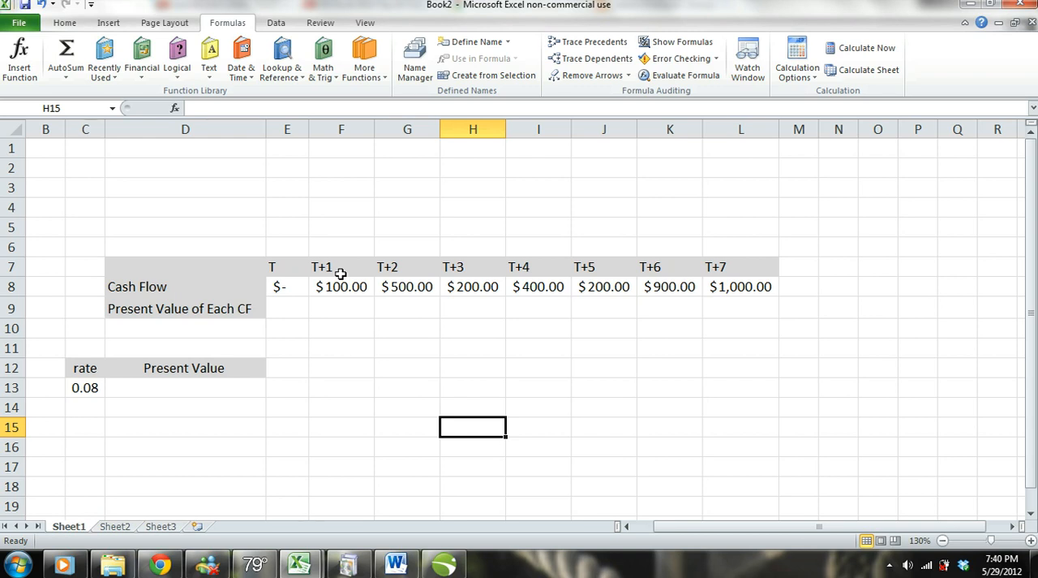
mouse_move(353, 316)
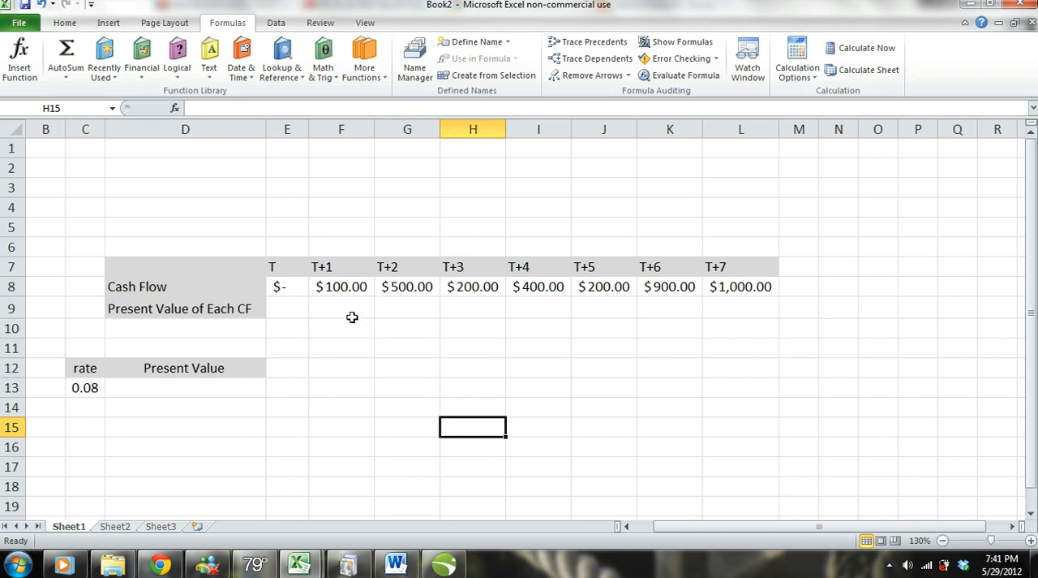
mouse_move(324, 325)
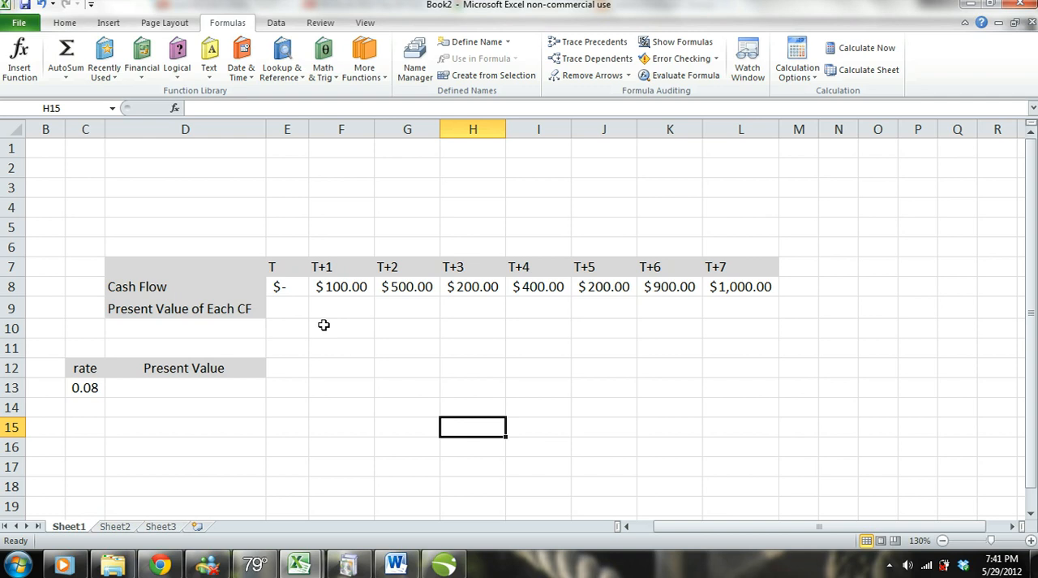
left_click(341, 308)
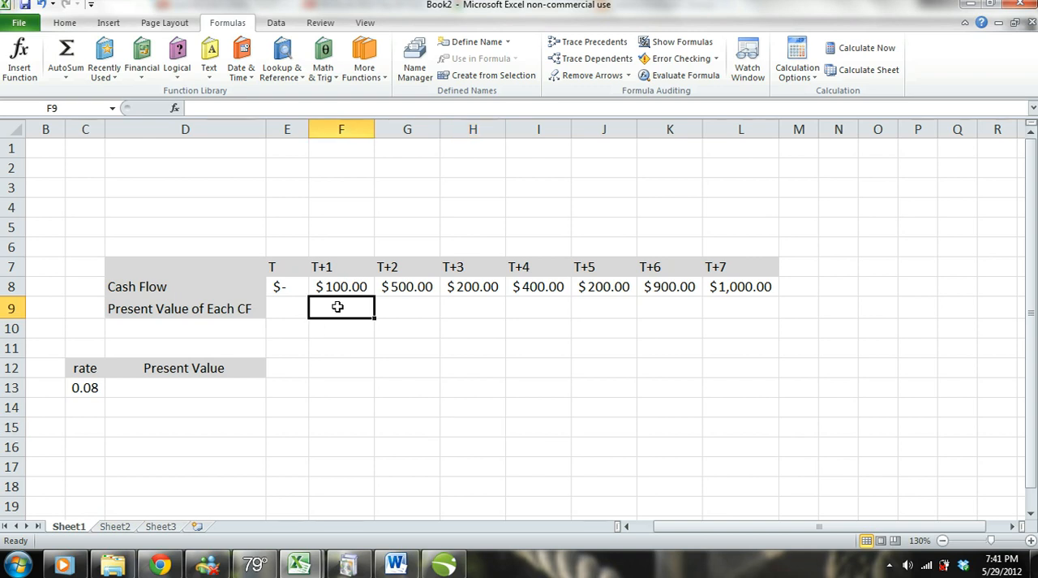
type("=")
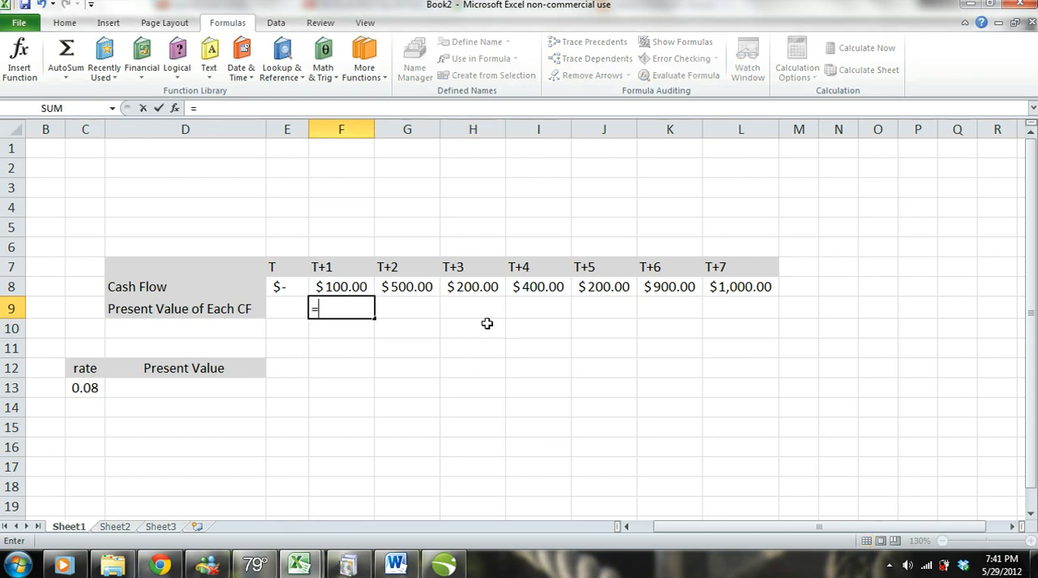
mouse_move(297, 279)
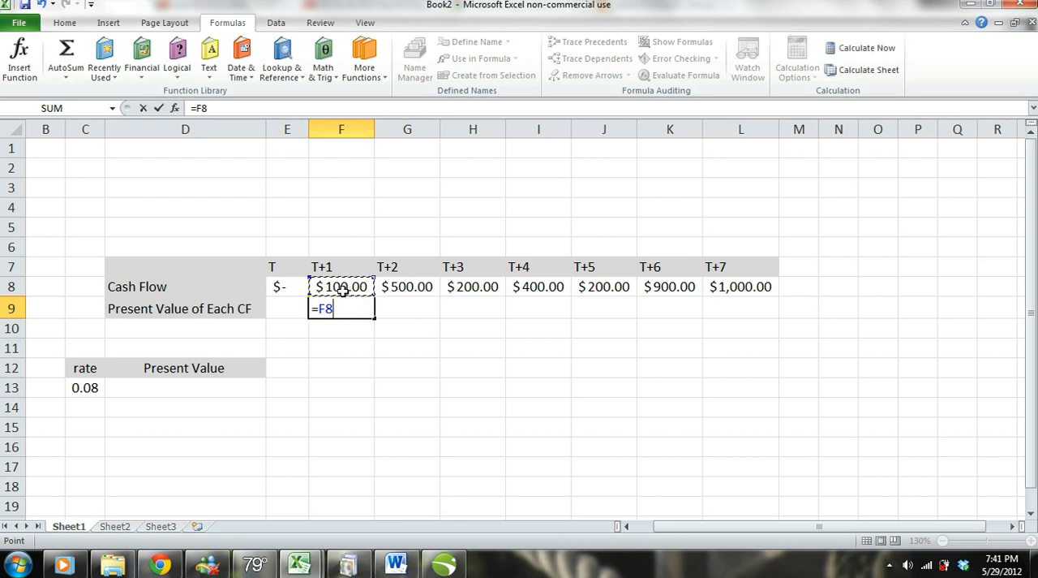
type("/")
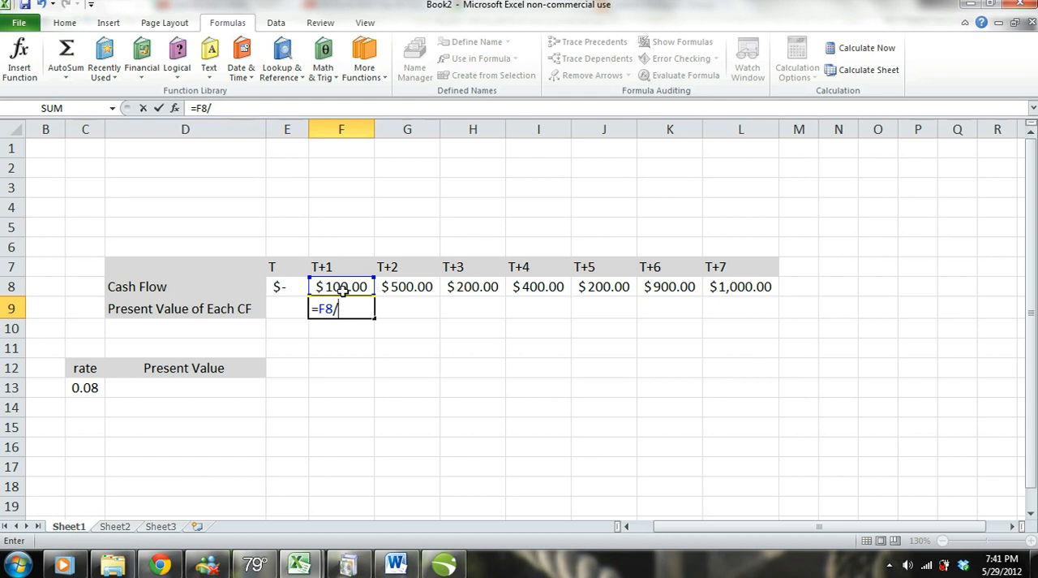
type("(1")
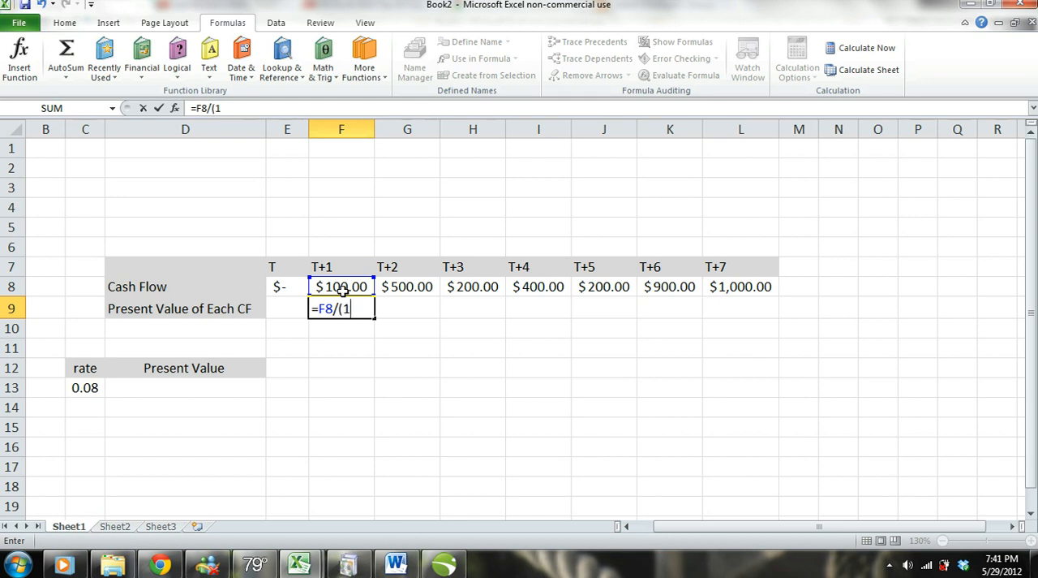
type("+")
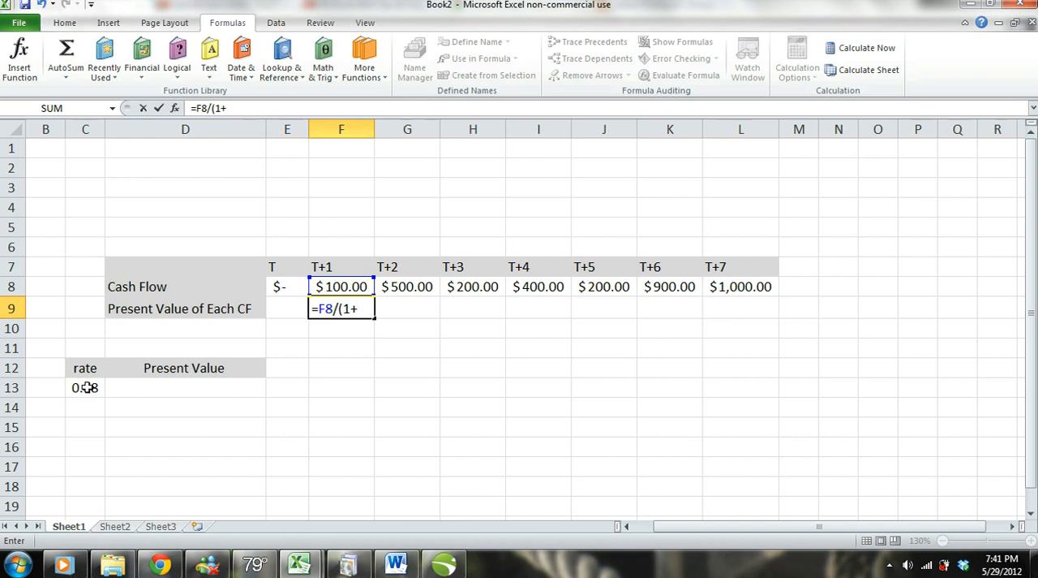
left_click(85, 386)
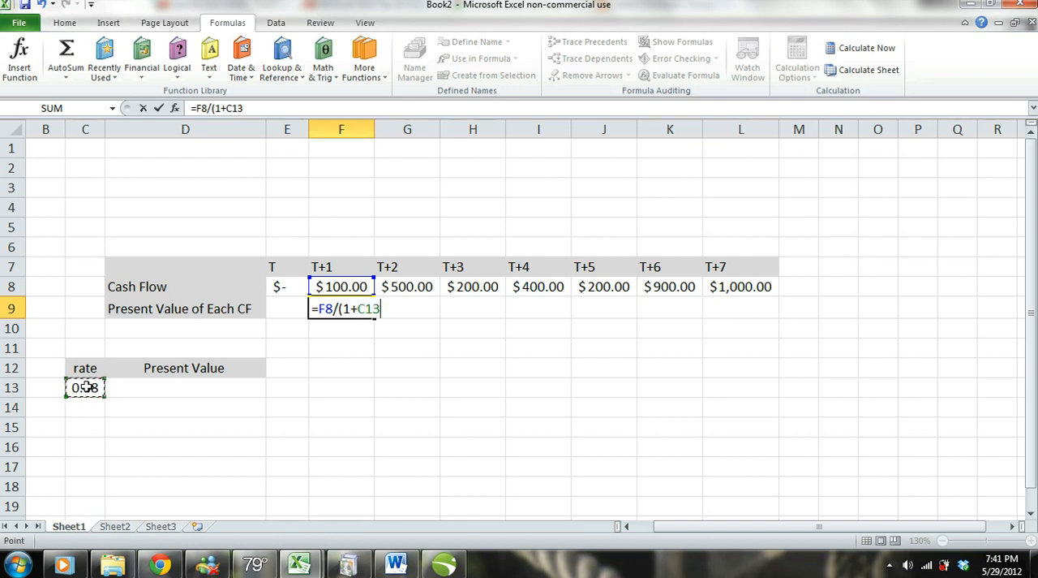
key("f4")
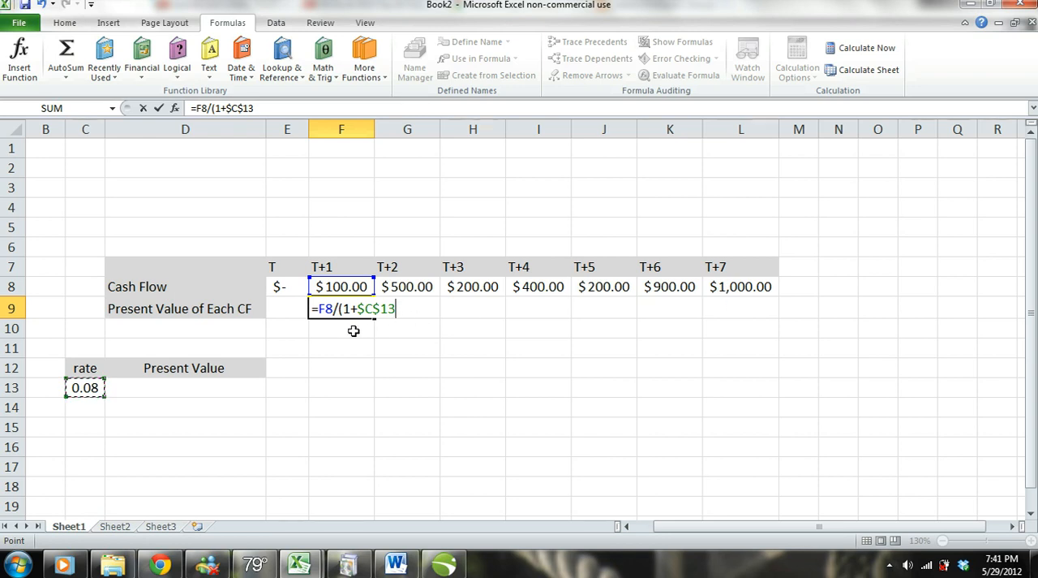
type(")")
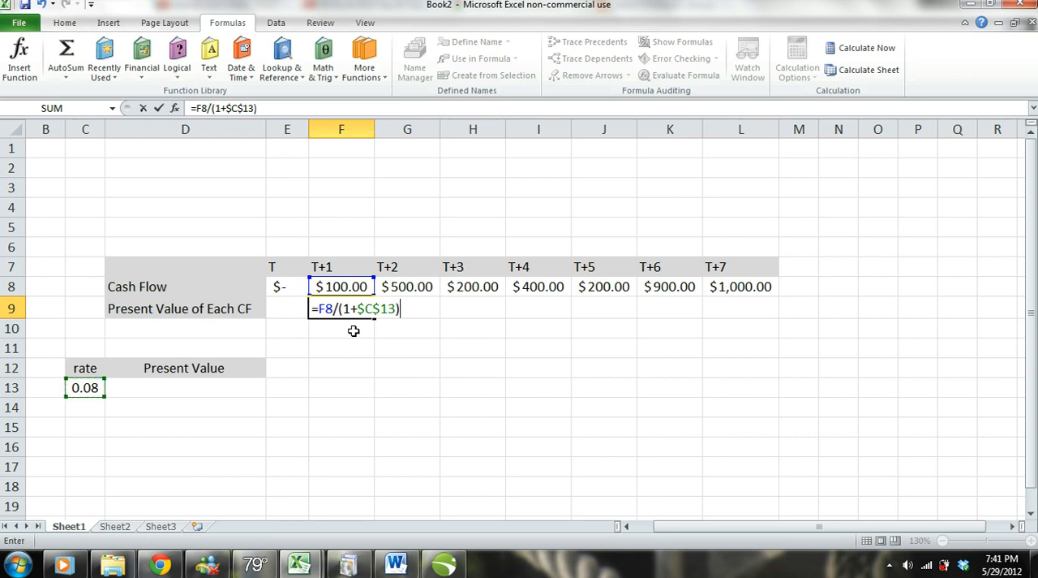
type("^")
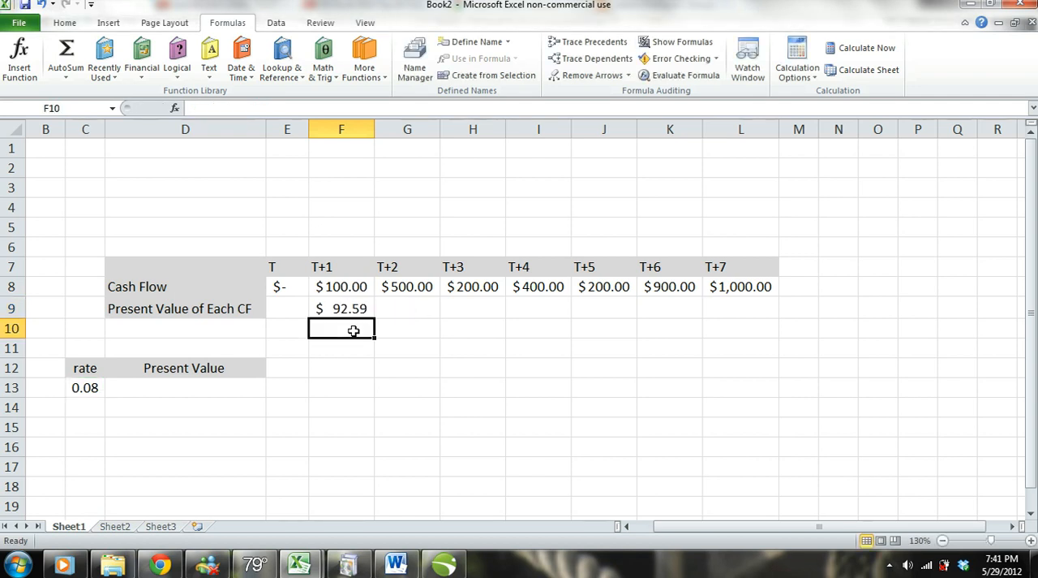
Copy F9's discount formula into G9 with Show Formulas turned on.
left_click_drag(341, 308, 340, 327)
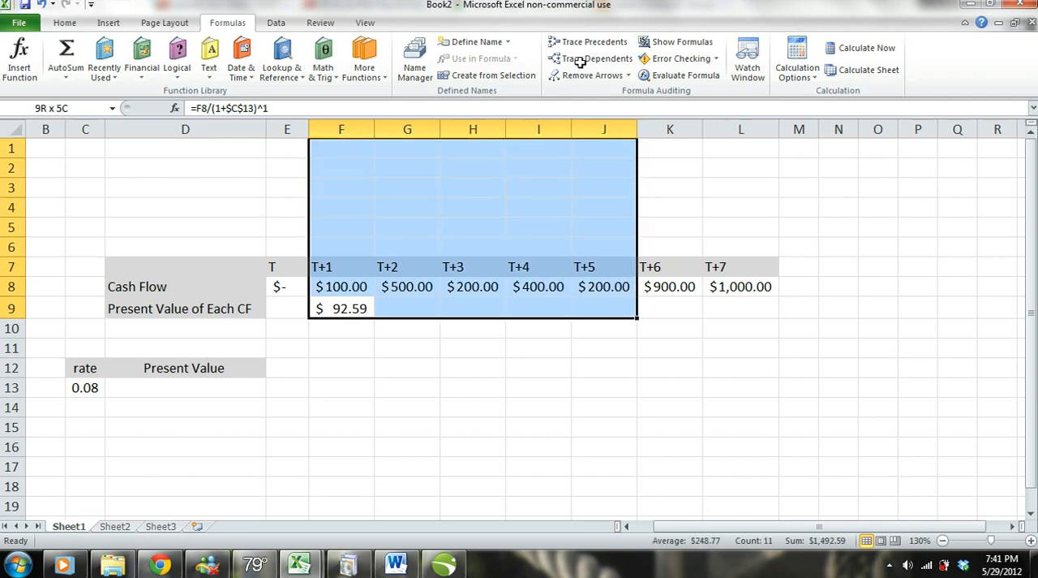
left_click(341, 307)
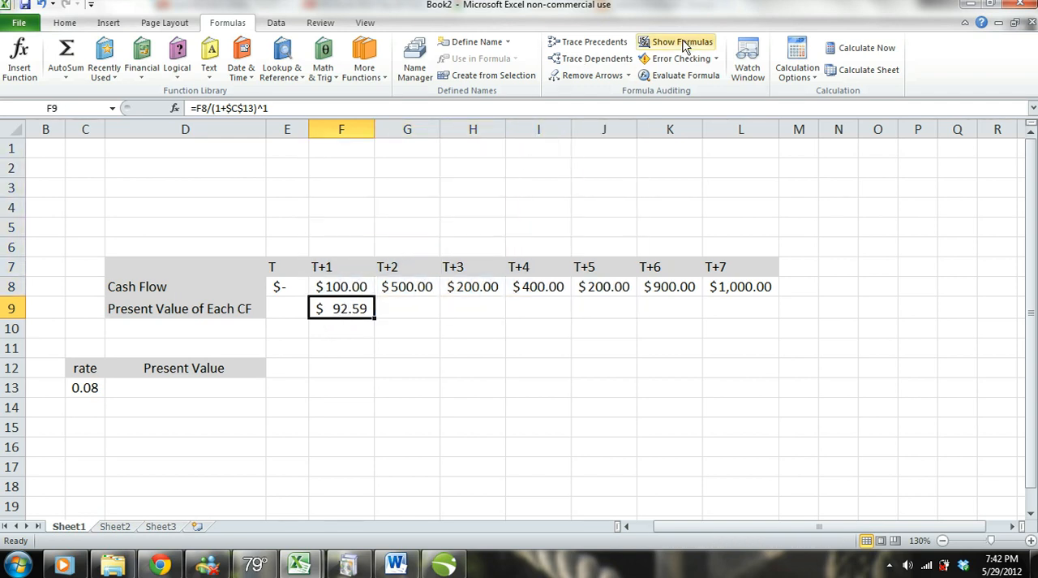
left_click(681, 42)
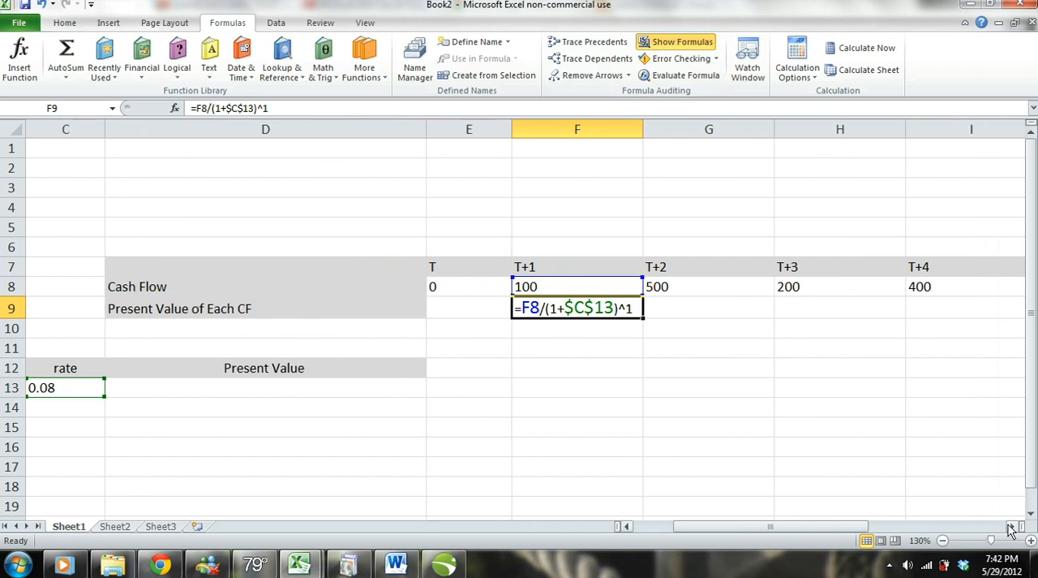
scroll("right", 3)
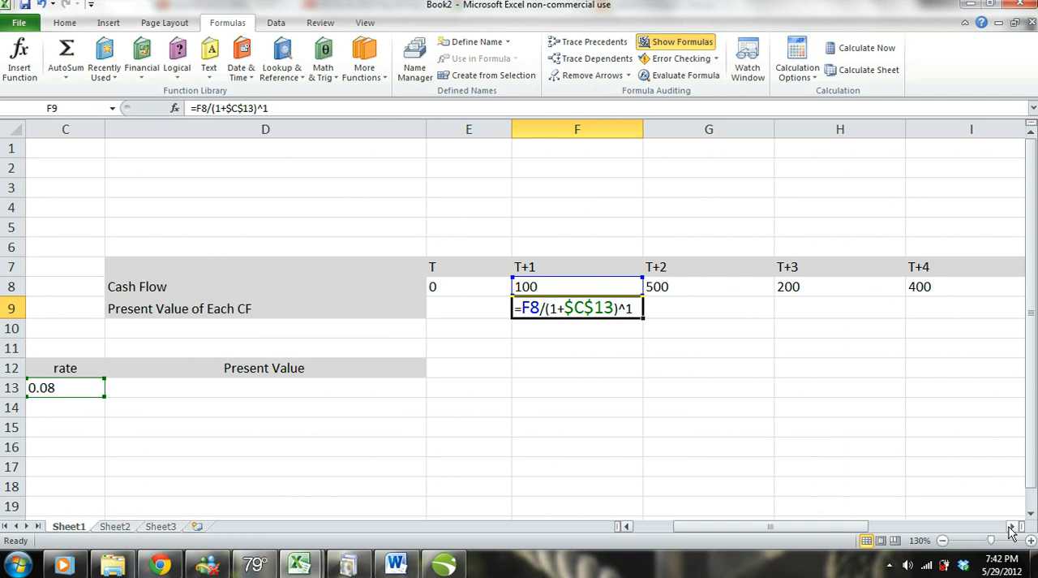
scroll("right", 3)
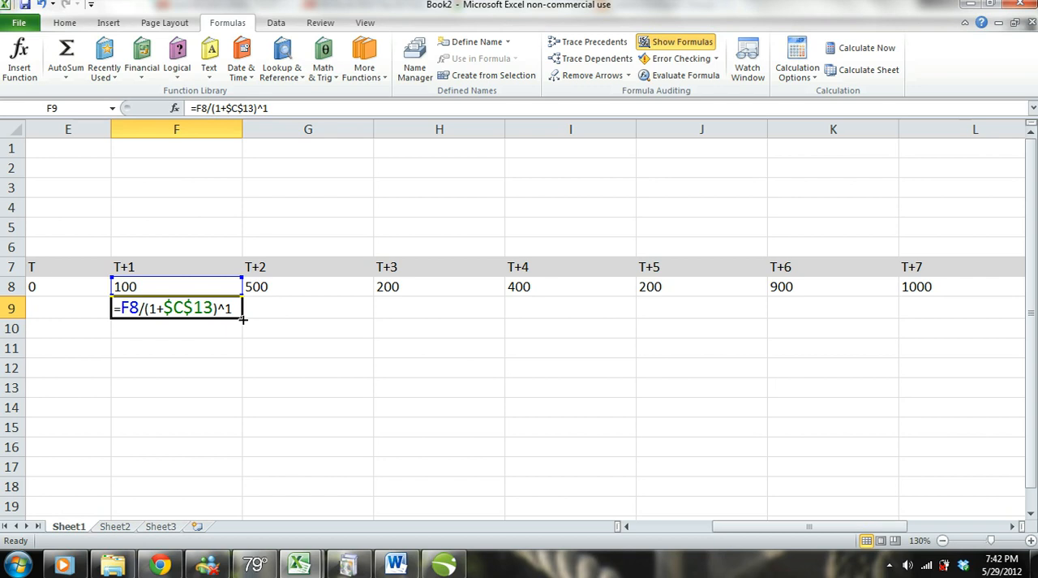
left_click_drag(242, 317, 373, 317)
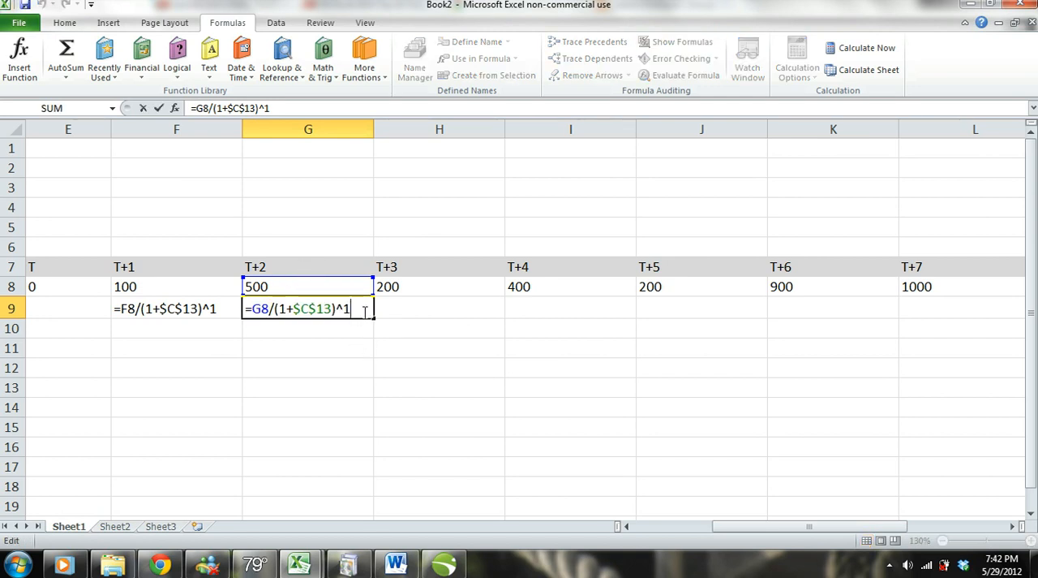
Fill G9:L9 with the discount formula, setting exponents 2 through 7 by period.
type("2")
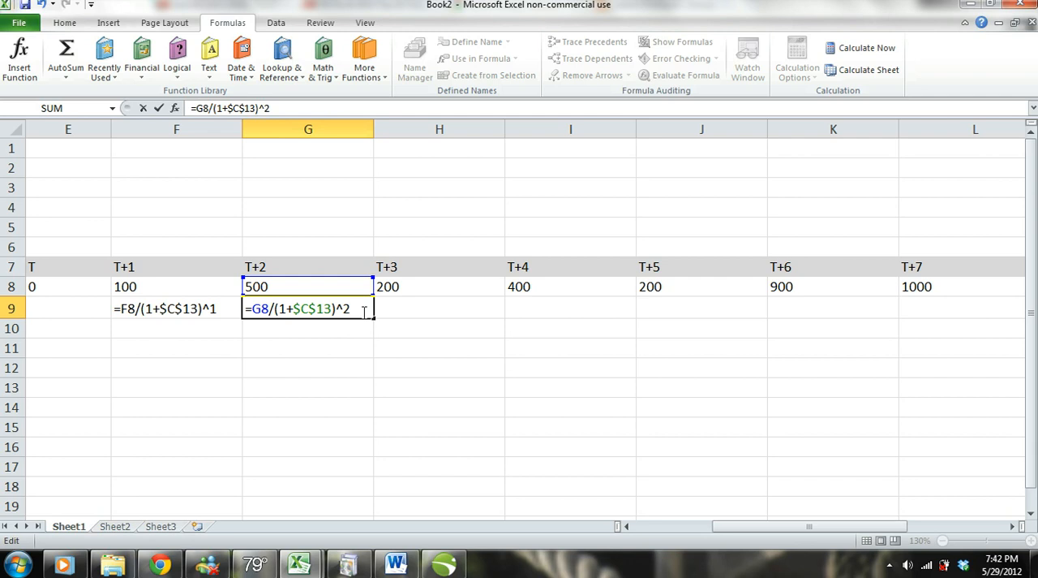
mouse_move(295, 327)
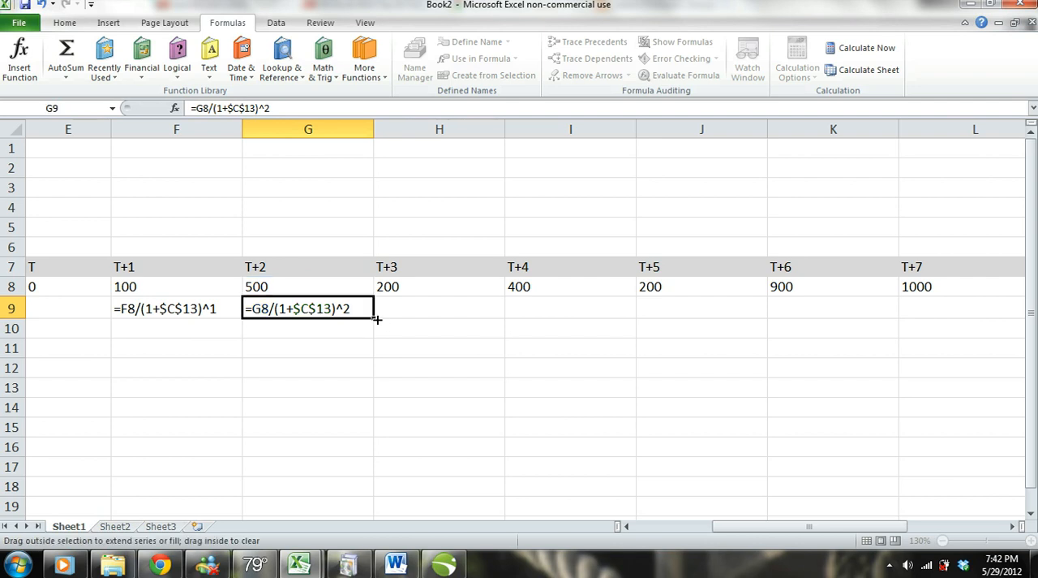
left_click_drag(375, 308, 450, 307)
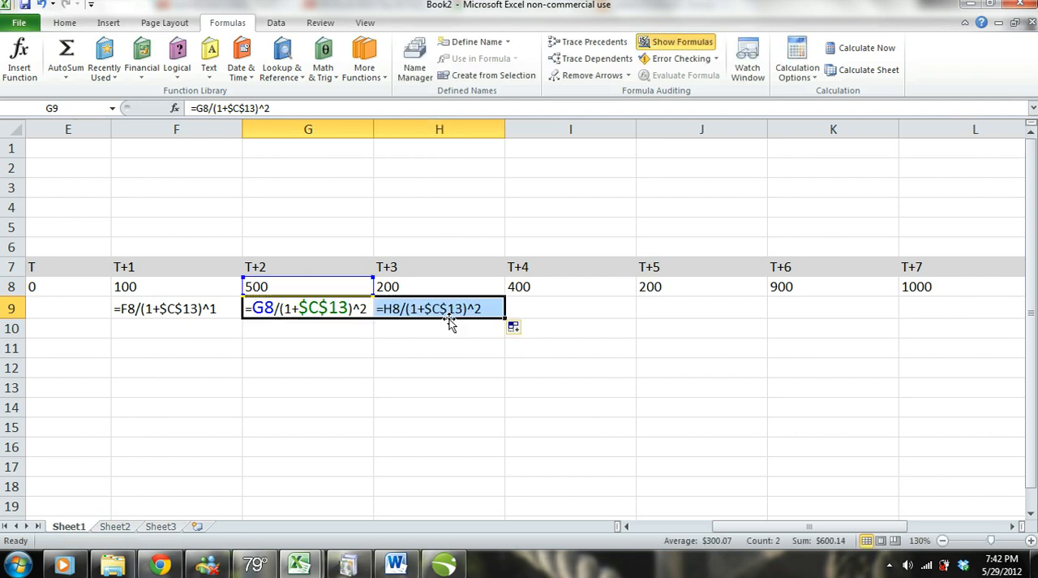
double_click(439, 308)
type("3")
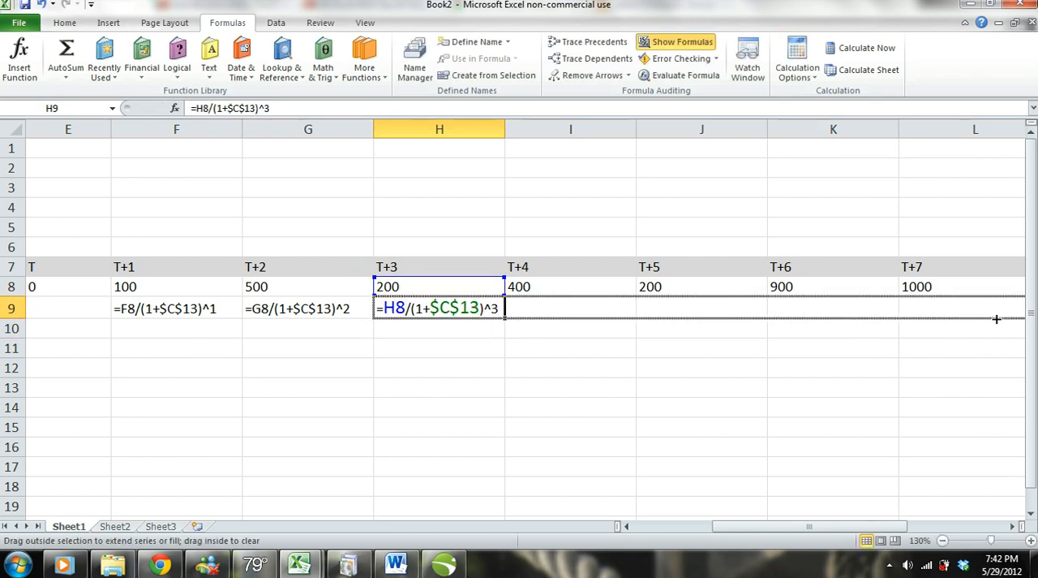
left_click_drag(503, 316, 998, 317)
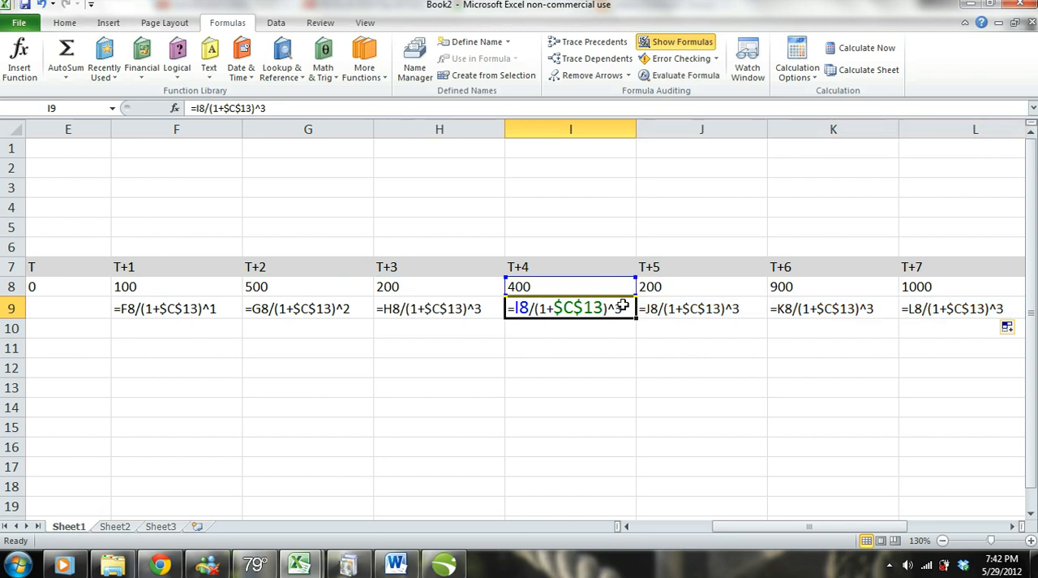
type("4")
left_click(701, 308)
type("5")
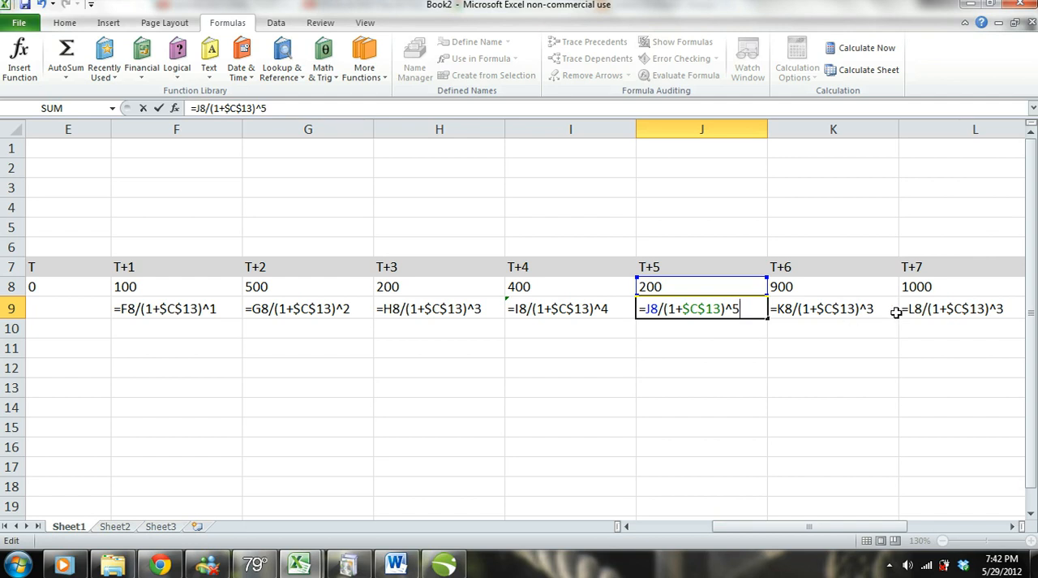
left_click(834, 308)
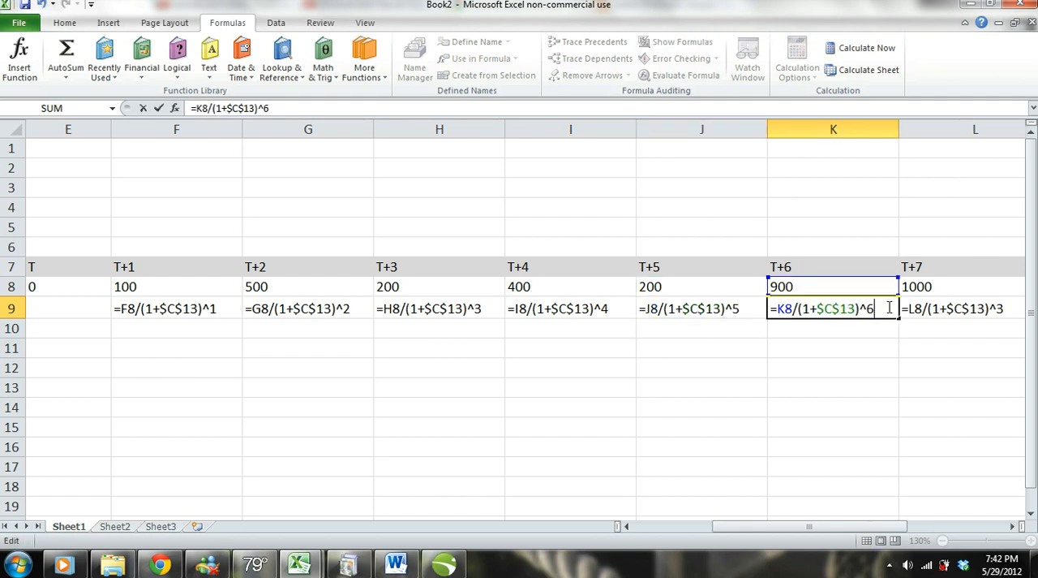
left_click(675, 41)
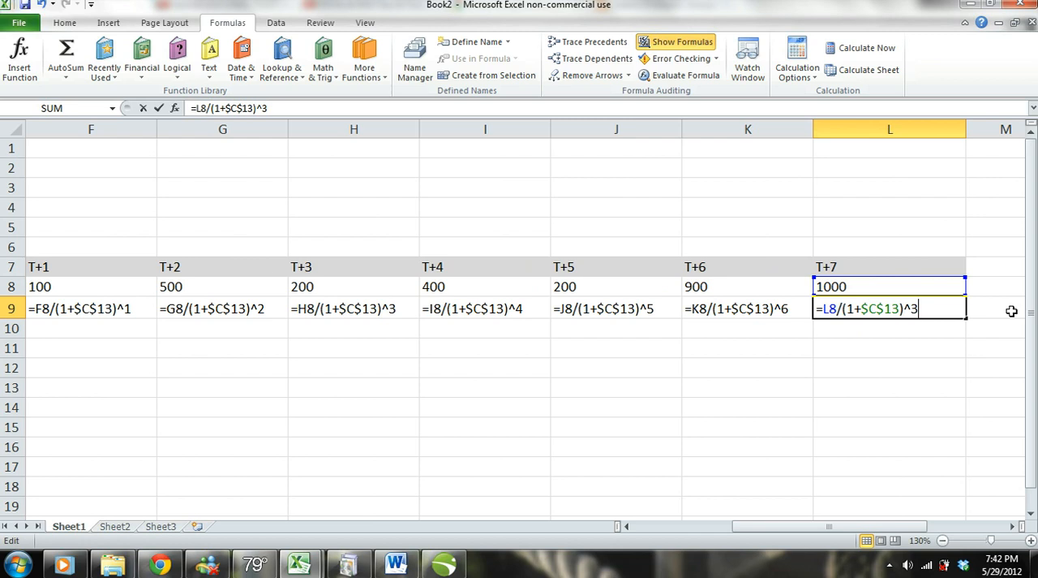
key("backspace")
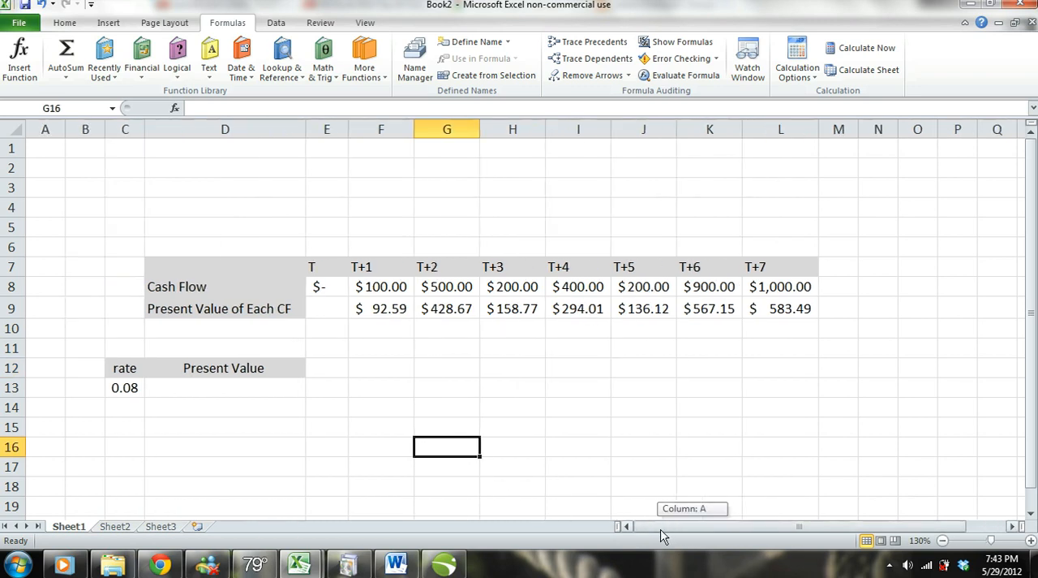
mouse_move(235, 397)
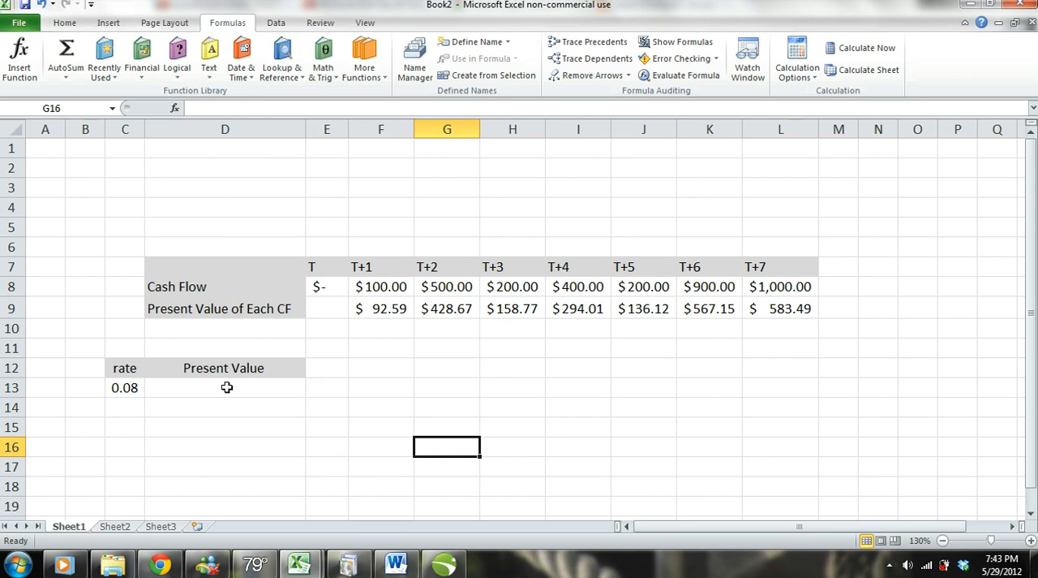
mouse_move(408, 330)
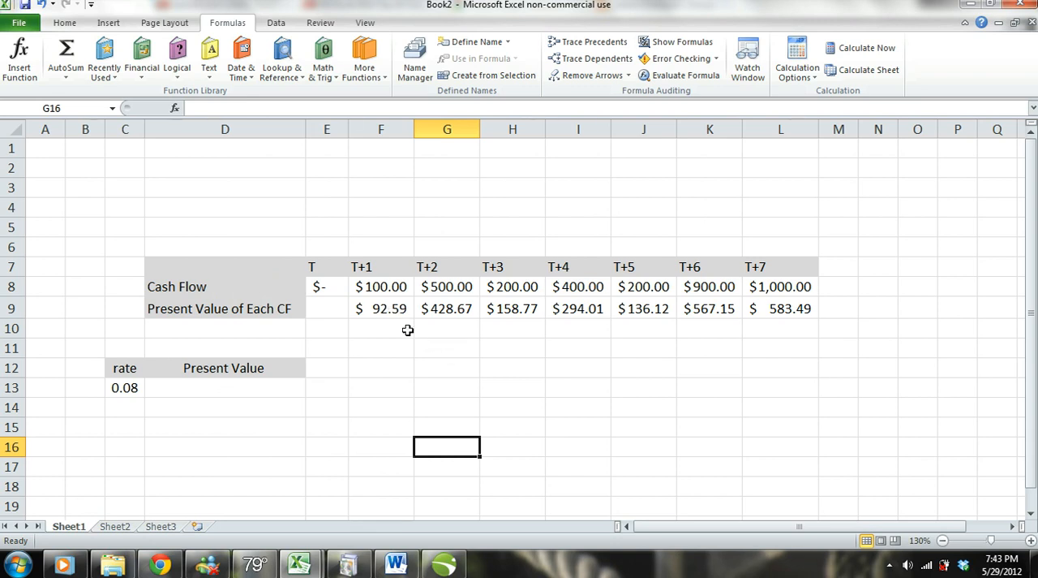
mouse_move(344, 316)
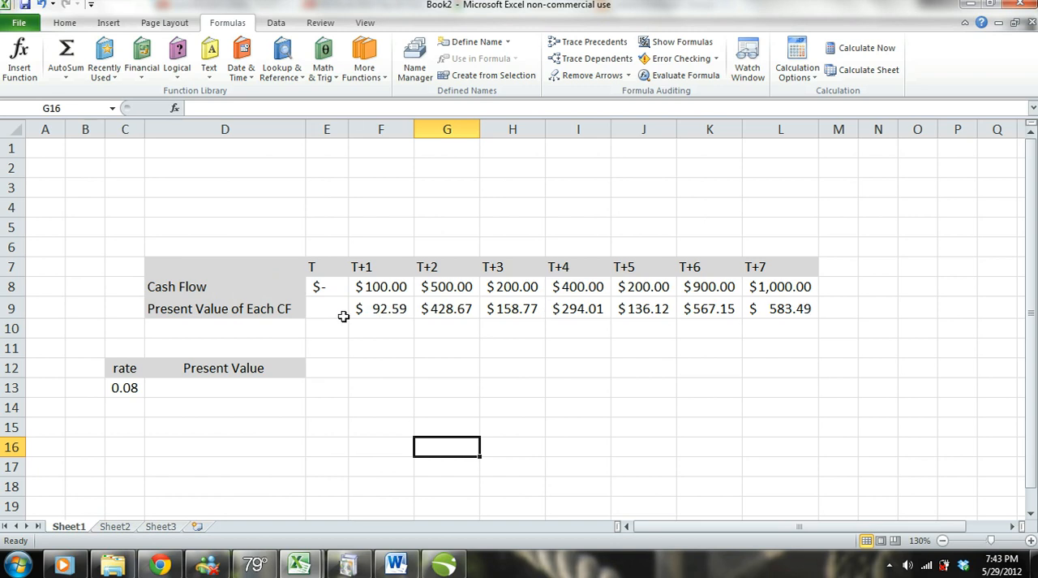
mouse_move(214, 387)
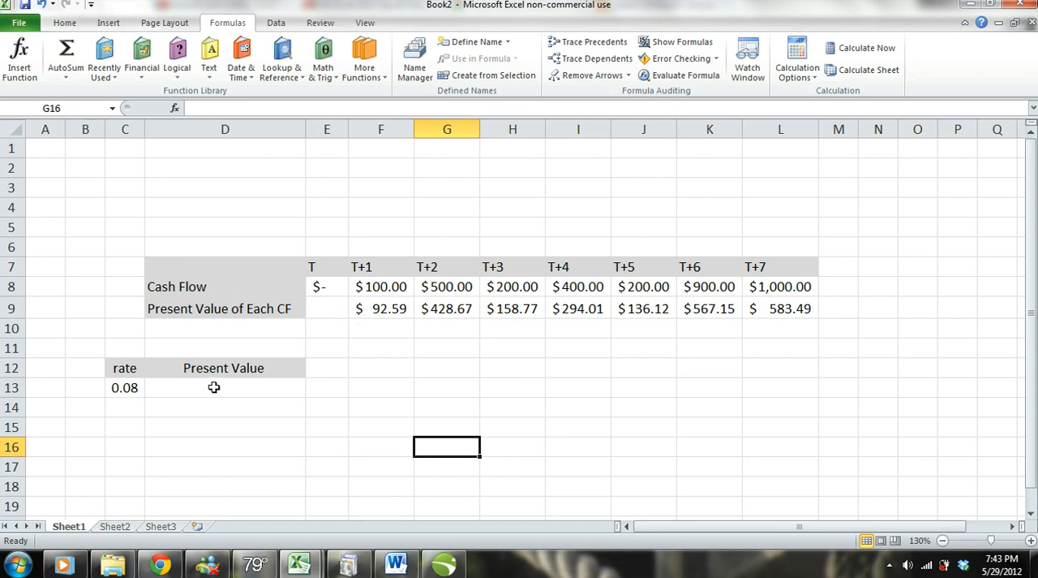
Enter =SUM(F9:L9) in D13 to total the present values as $2,260.80.
left_click(225, 387)
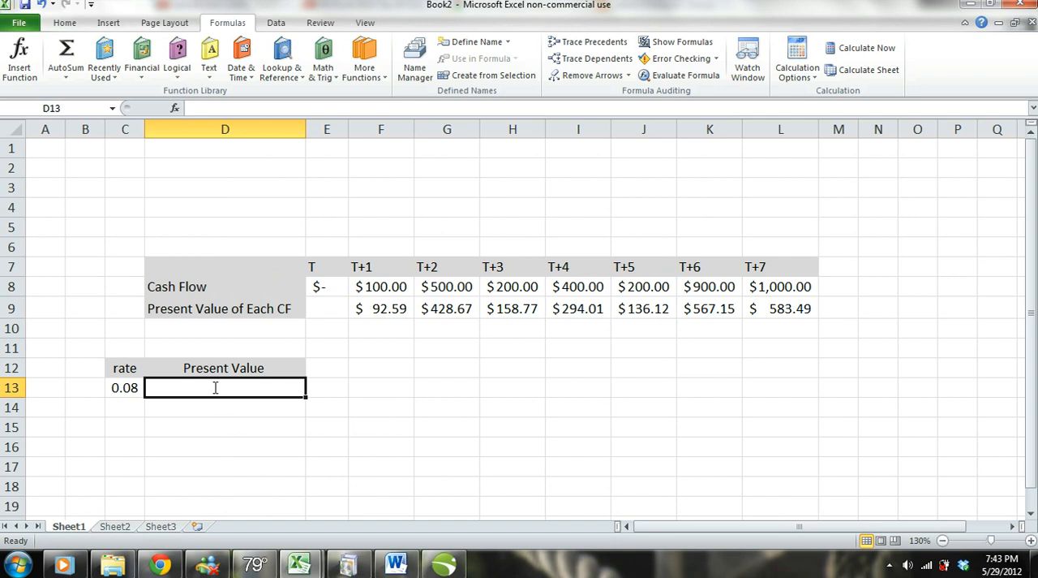
type("=sum")
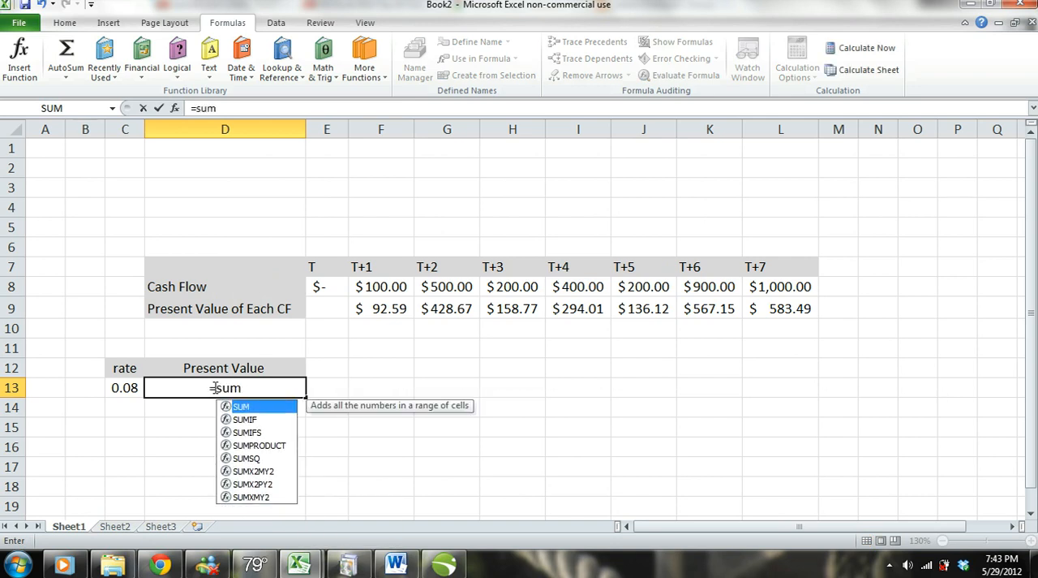
type("(")
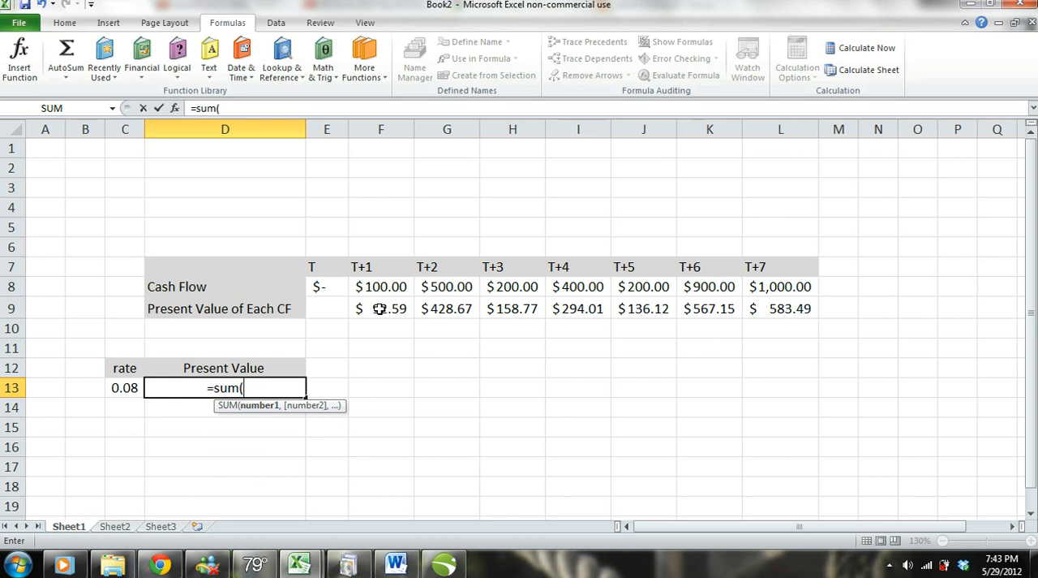
left_click_drag(381, 308, 446, 308)
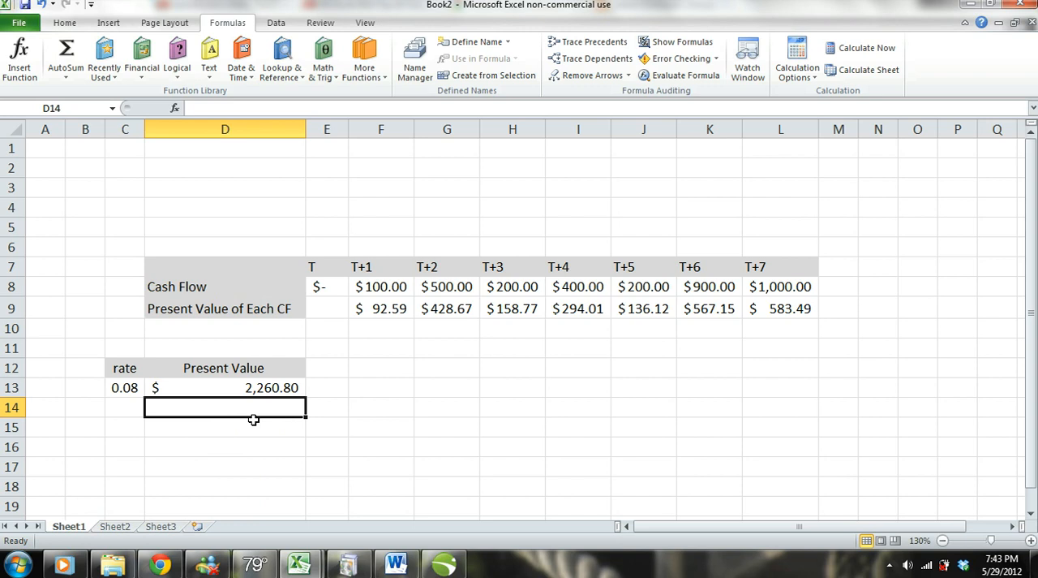
mouse_move(246, 423)
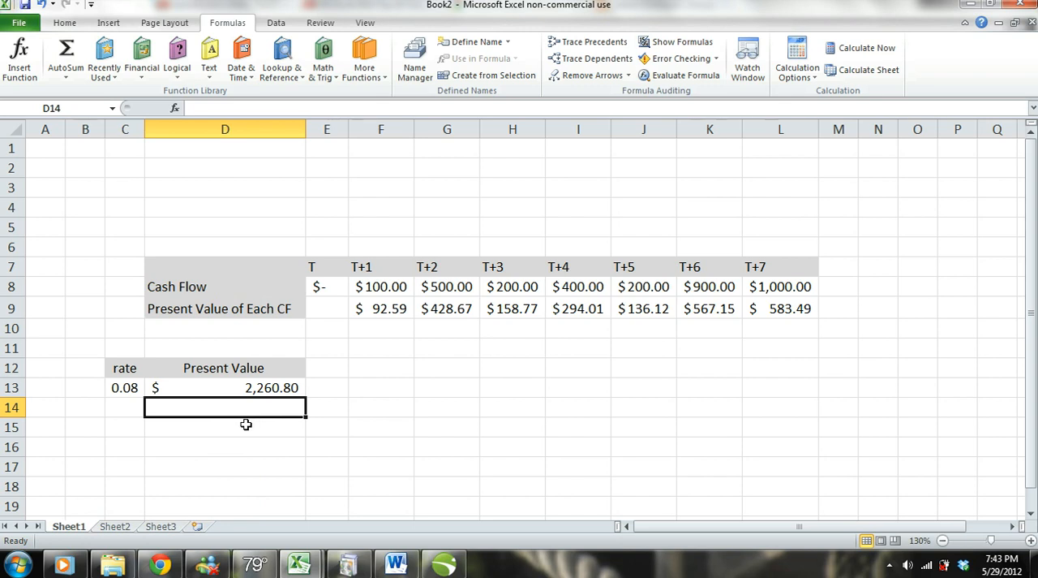
mouse_move(348, 433)
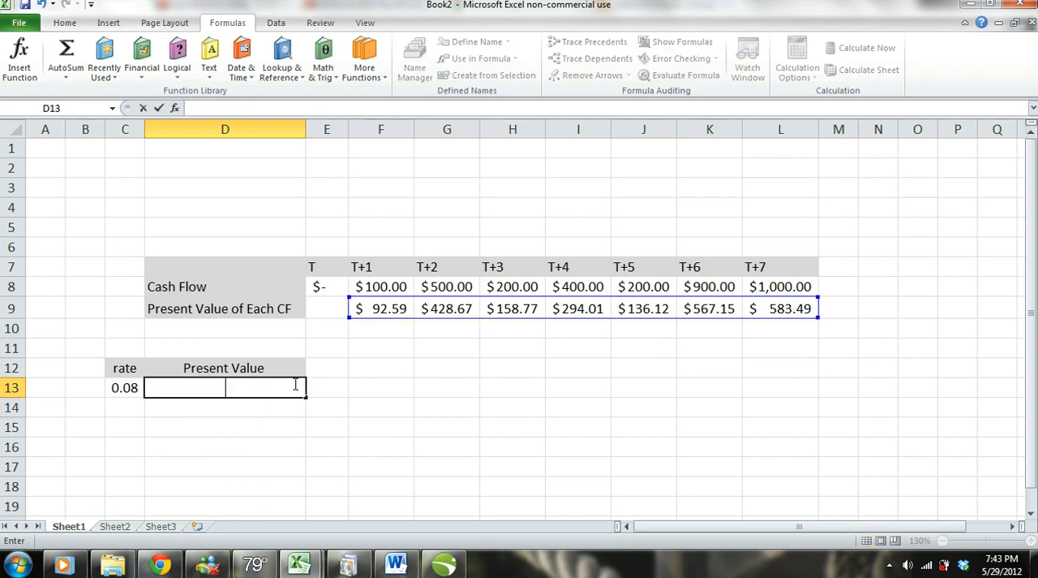
Clear the D13 total and delete row 9, Present Value of Each CF.
left_click(381, 405)
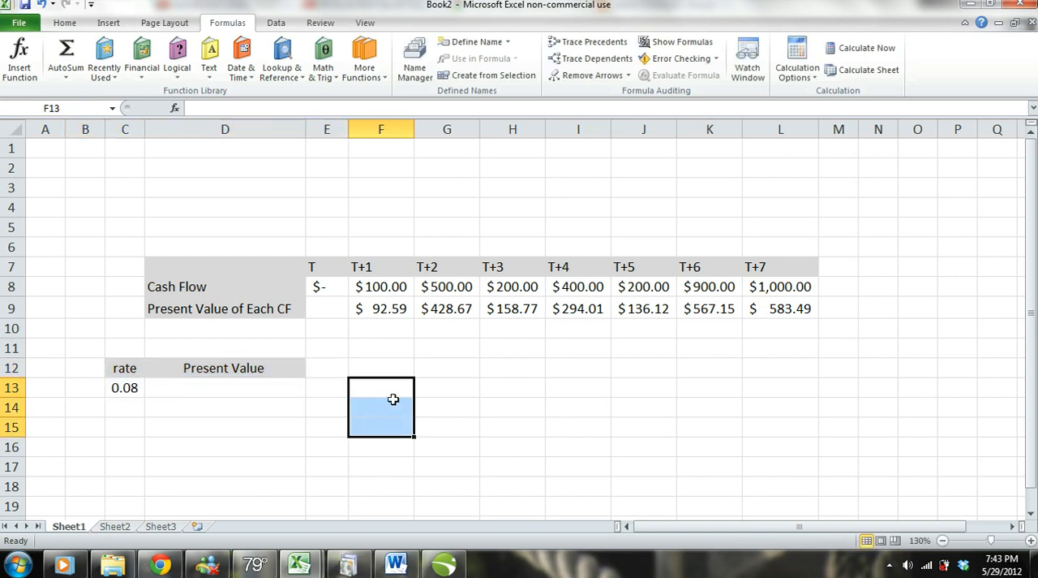
left_click(381, 387)
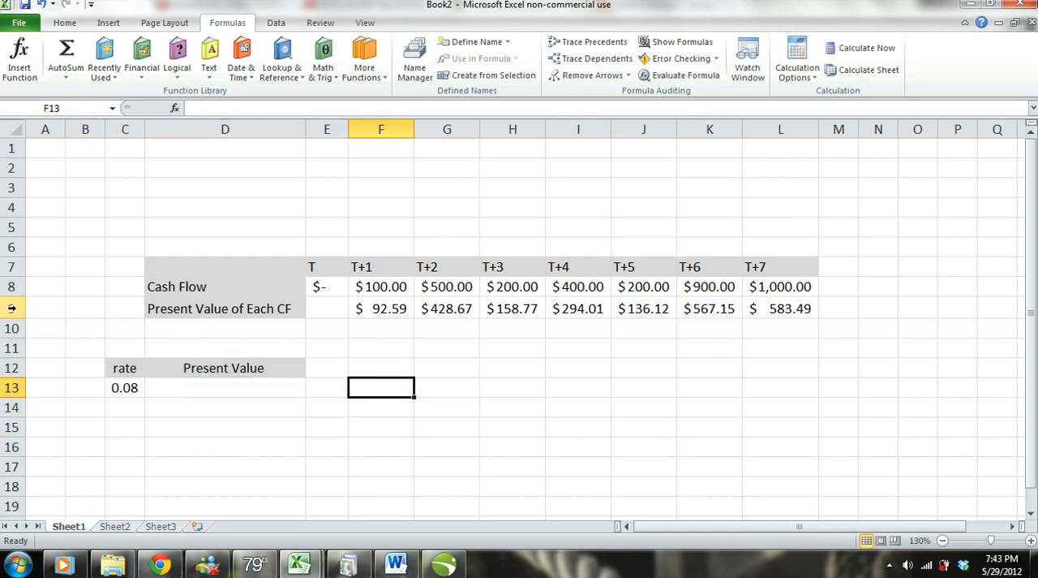
right_click(12, 308)
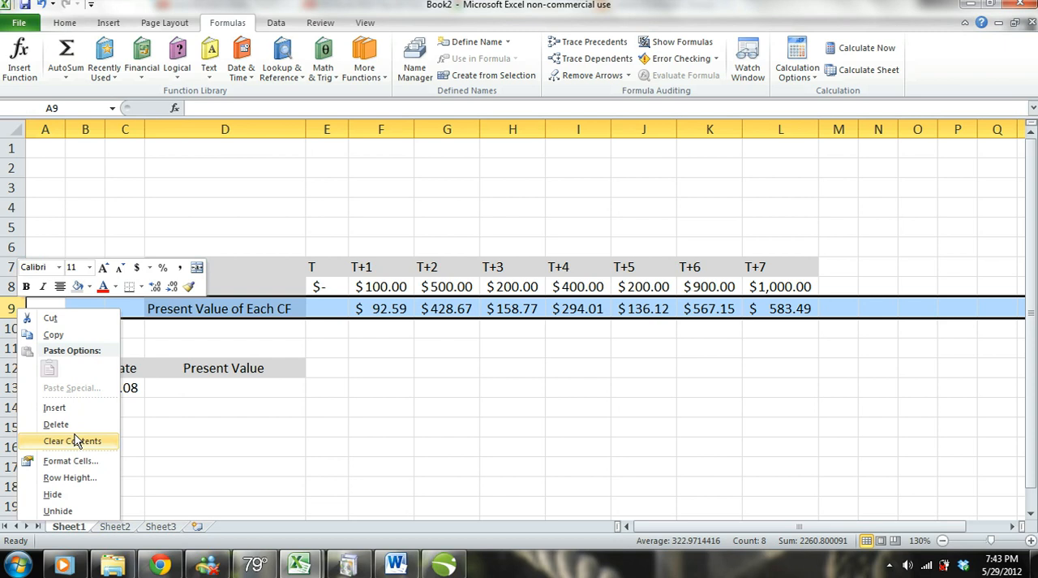
left_click(72, 441)
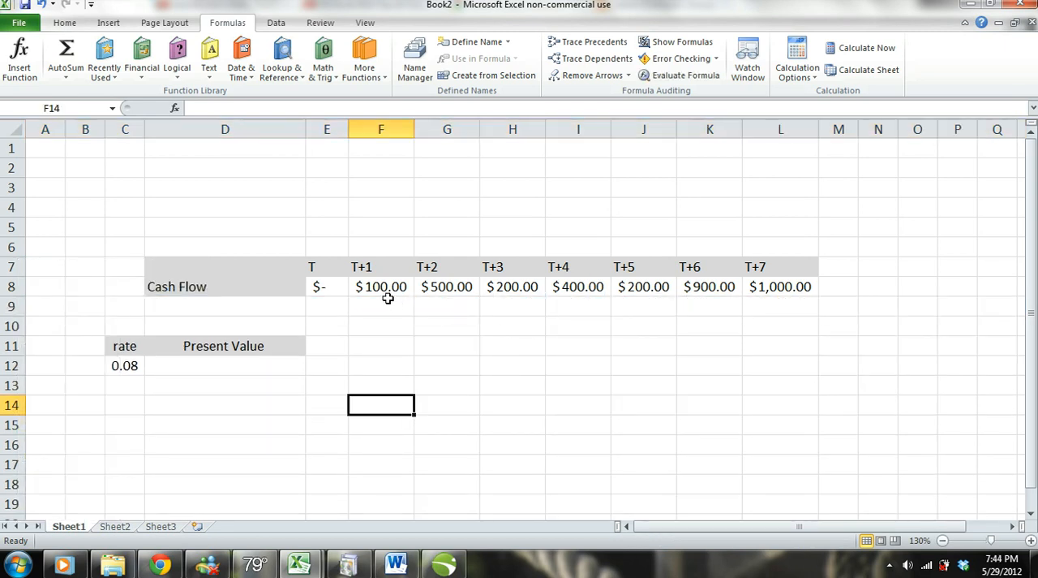
mouse_move(256, 342)
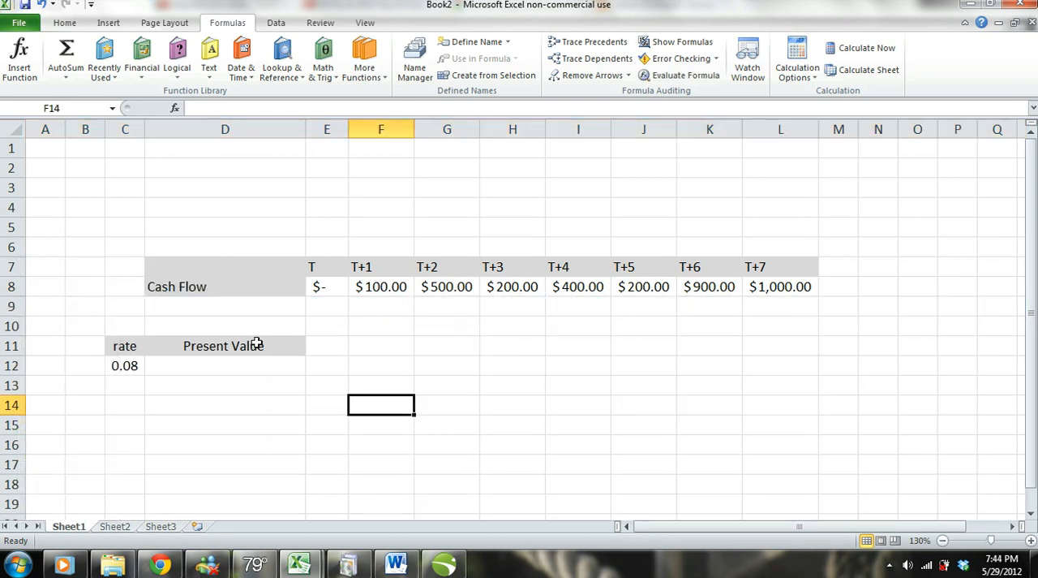
Enter =NPV(C12,F8,G8,H8,I8,J8,K8,L8) in D12, yielding $2,260.80.
left_click(225, 365)
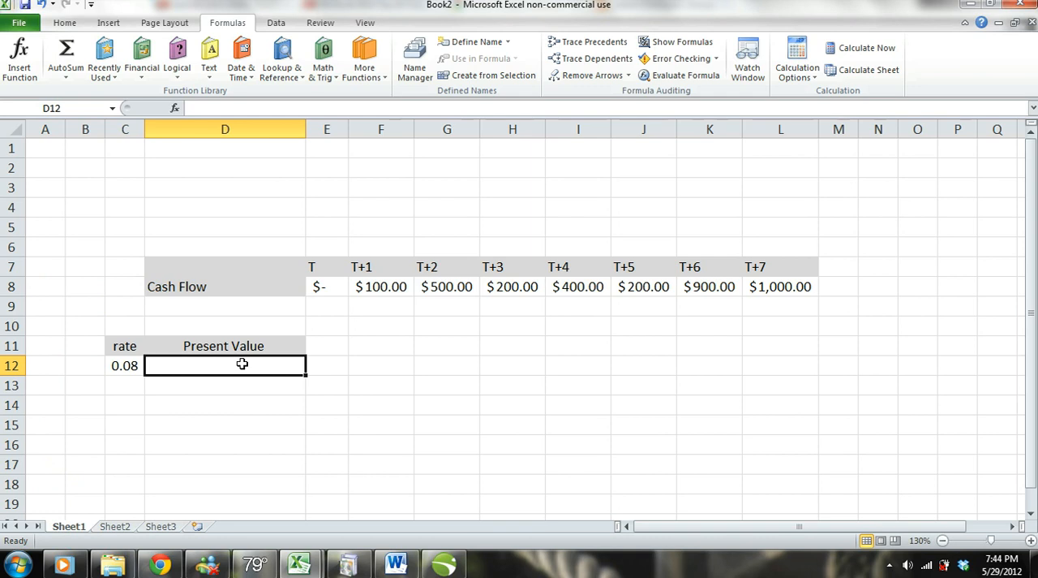
type("=n")
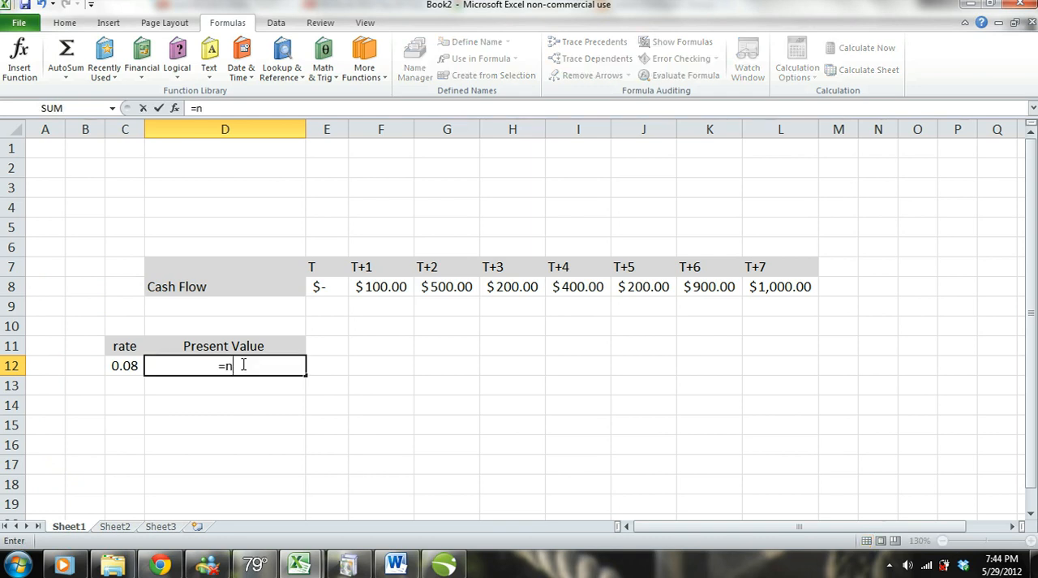
type("pv(")
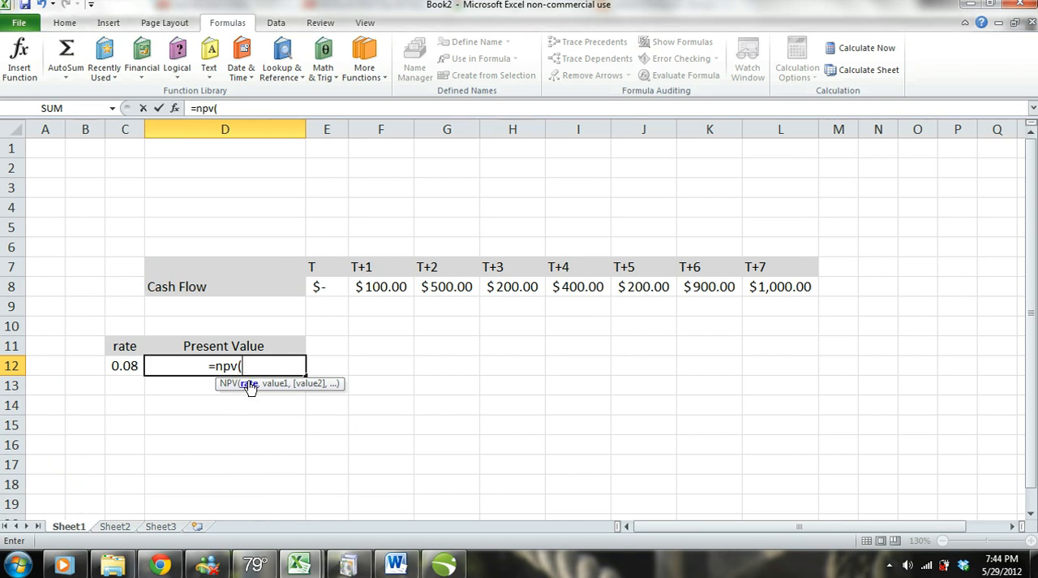
mouse_move(274, 390)
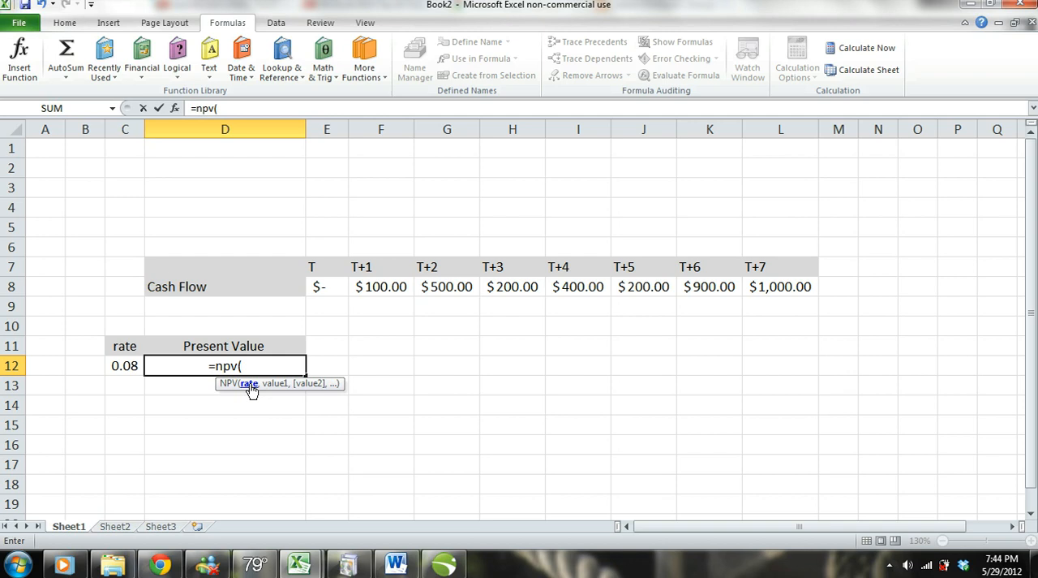
left_click(124, 365)
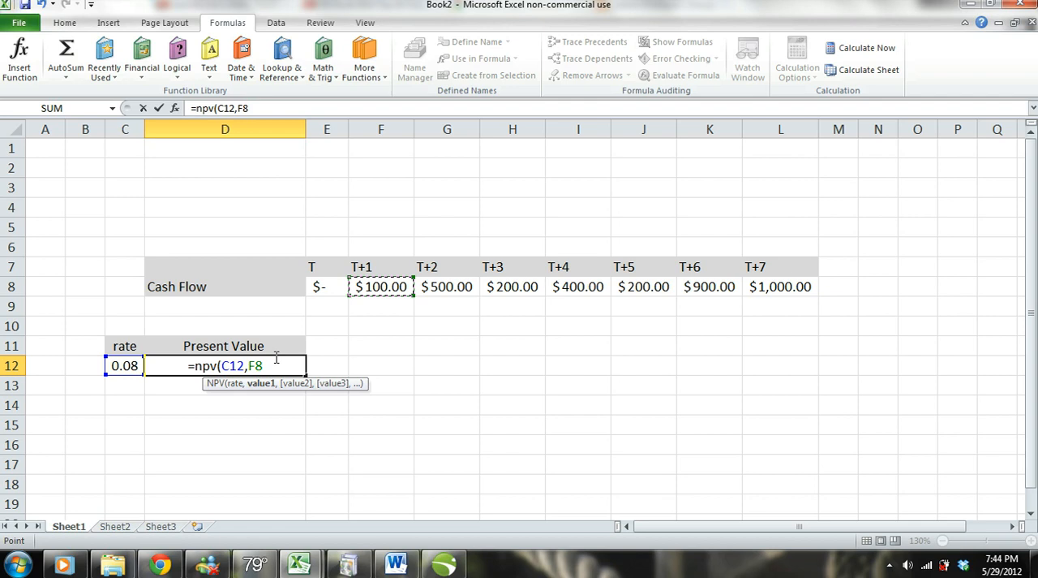
type(",")
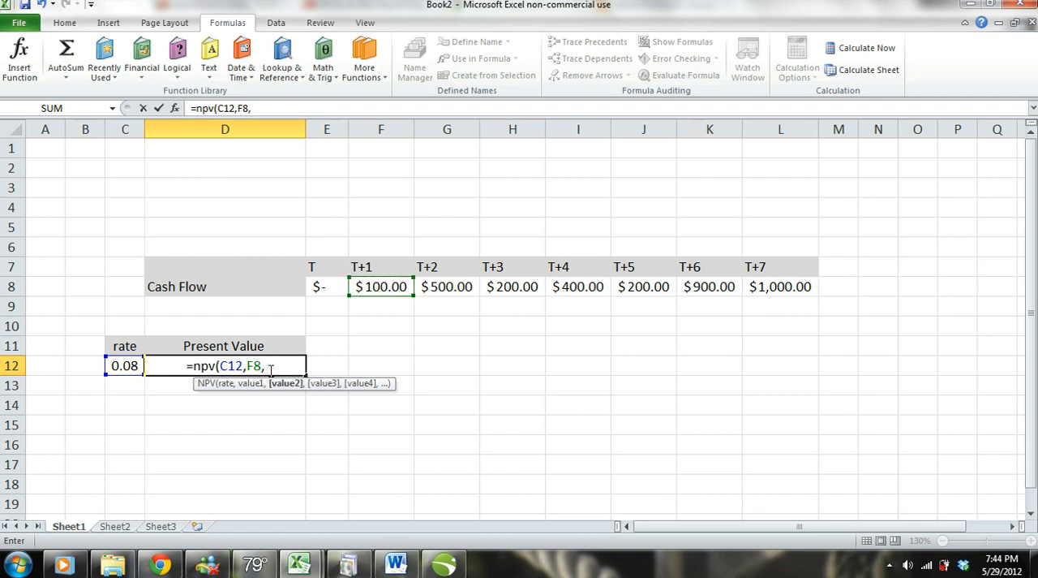
left_click(446, 286)
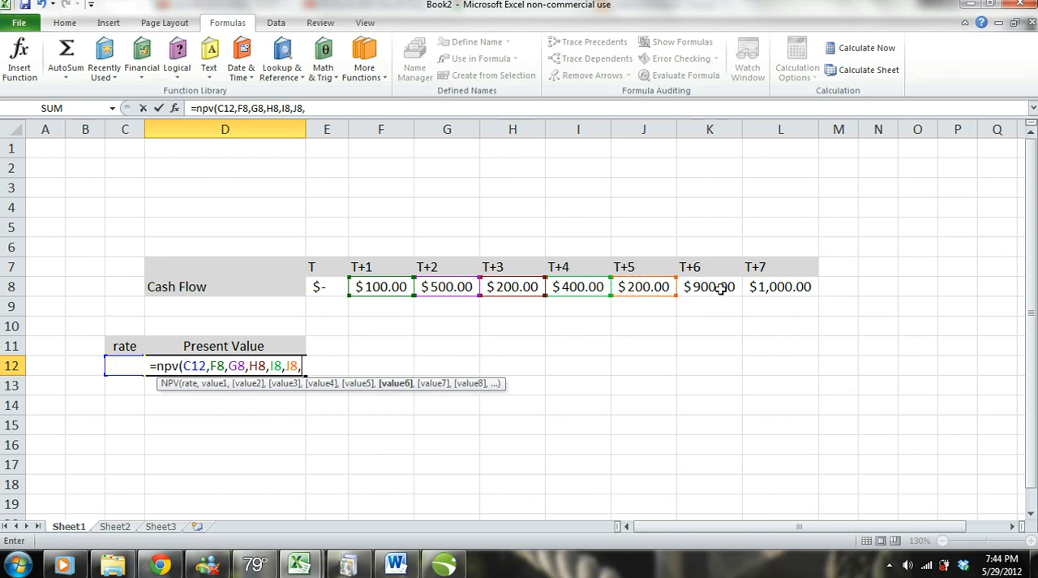
left_click(781, 286)
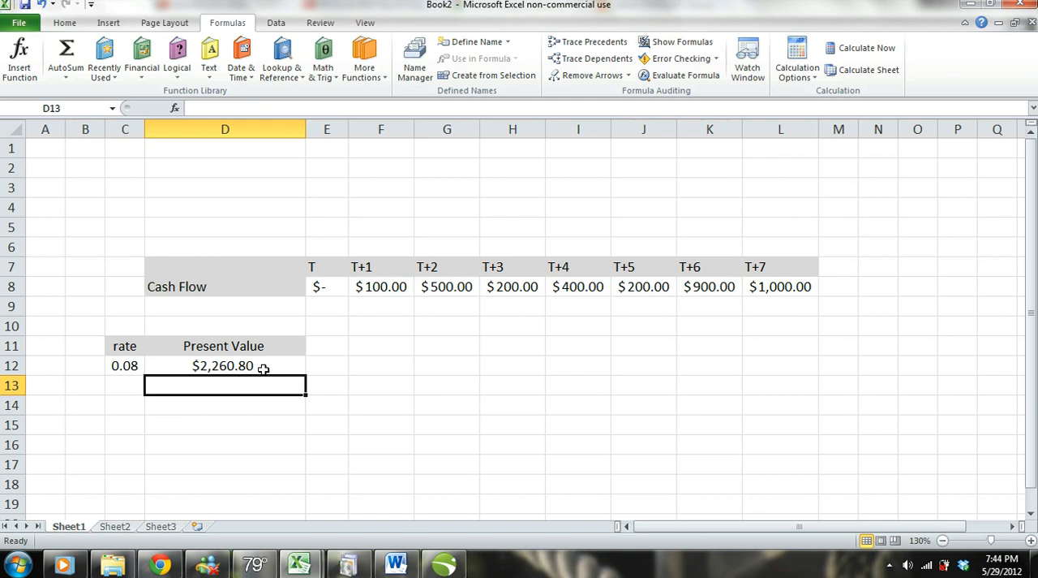
mouse_move(495, 333)
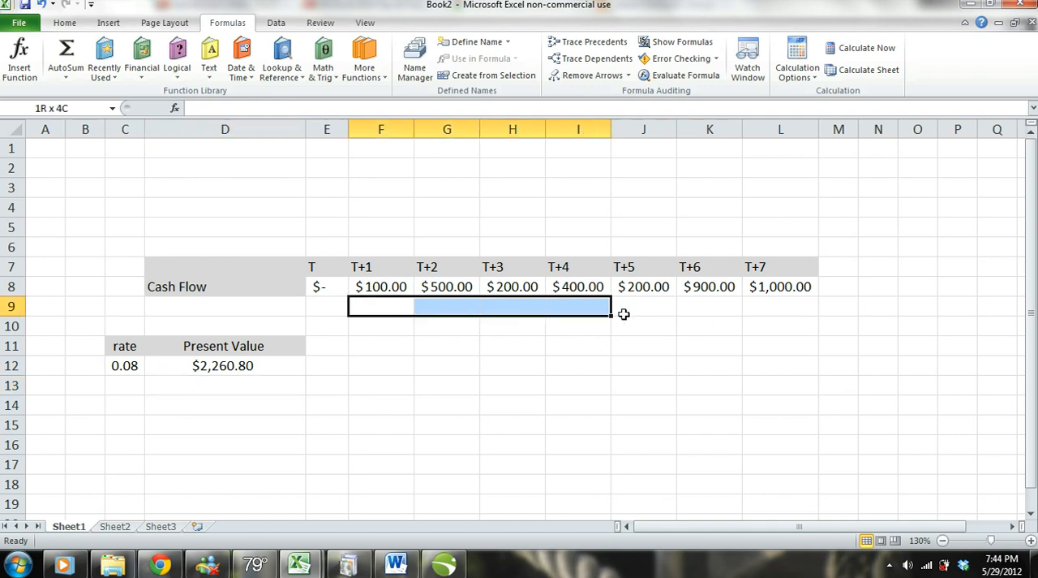
Select D12 and turn on Show Formulas to reveal its NPV formula.
left_click(780, 365)
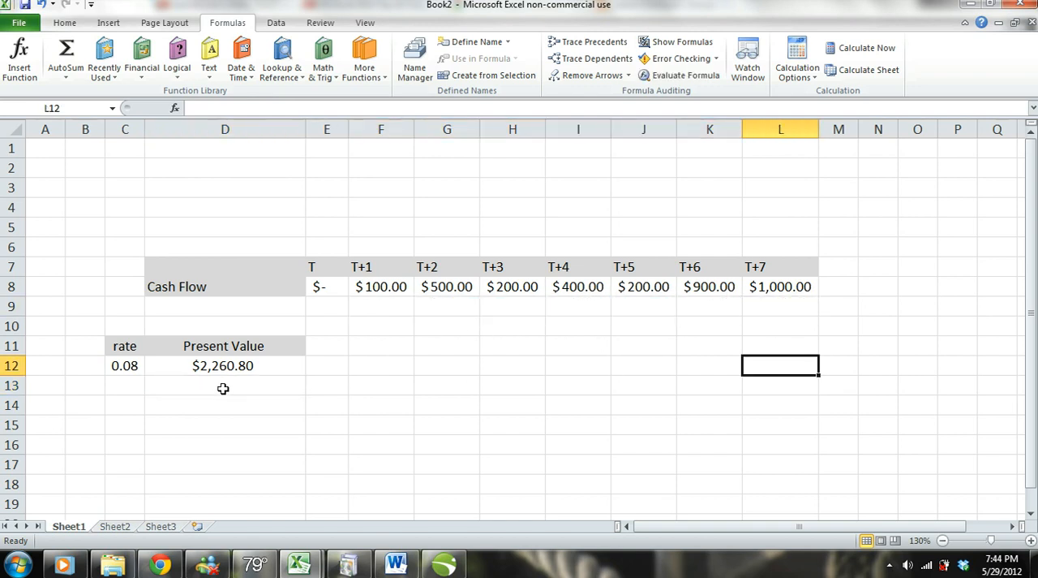
left_click(225, 365)
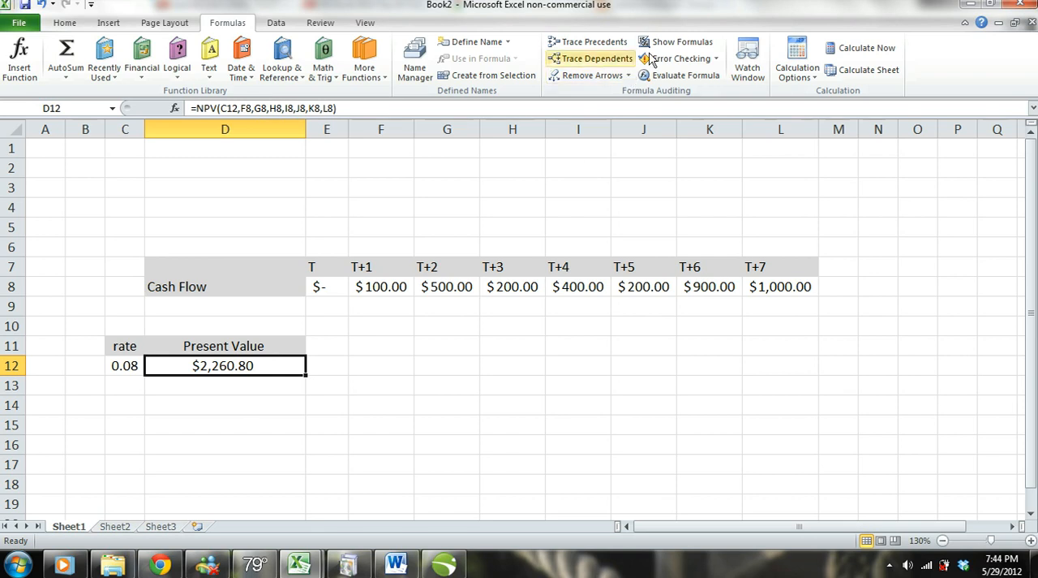
left_click(682, 41)
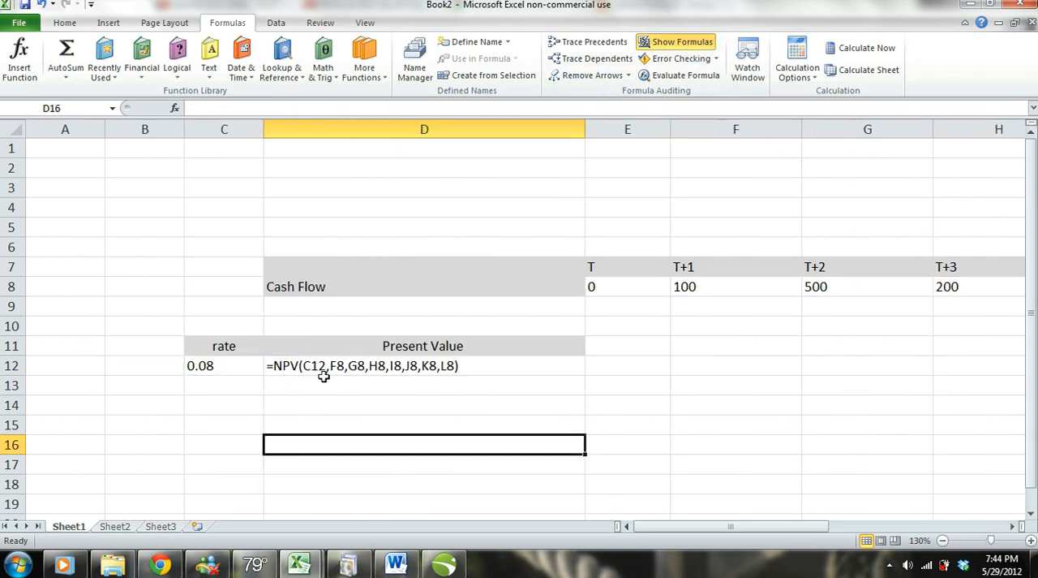
mouse_move(376, 368)
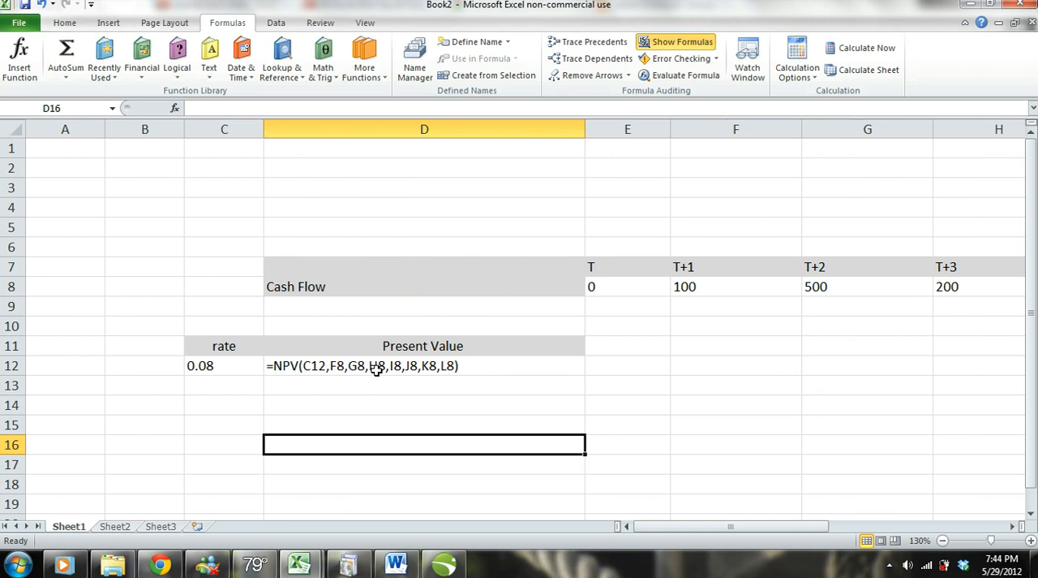
mouse_move(351, 386)
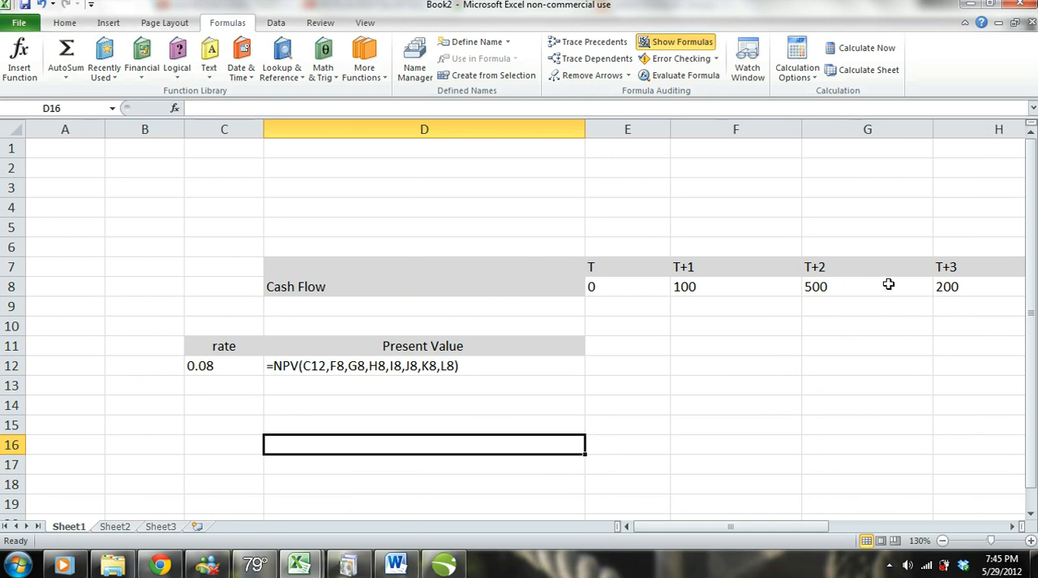
mouse_move(851, 288)
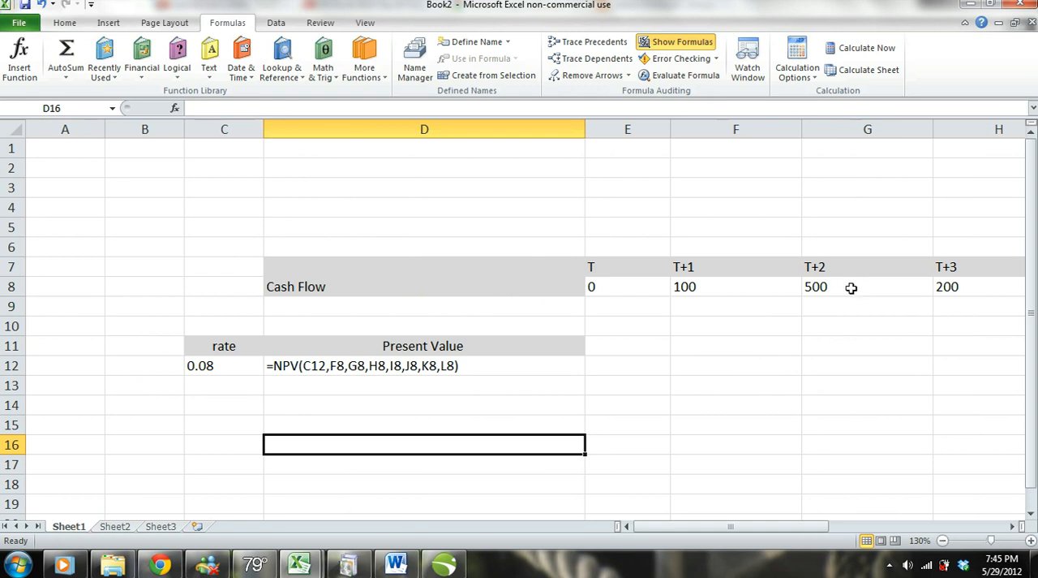
mouse_move(567, 349)
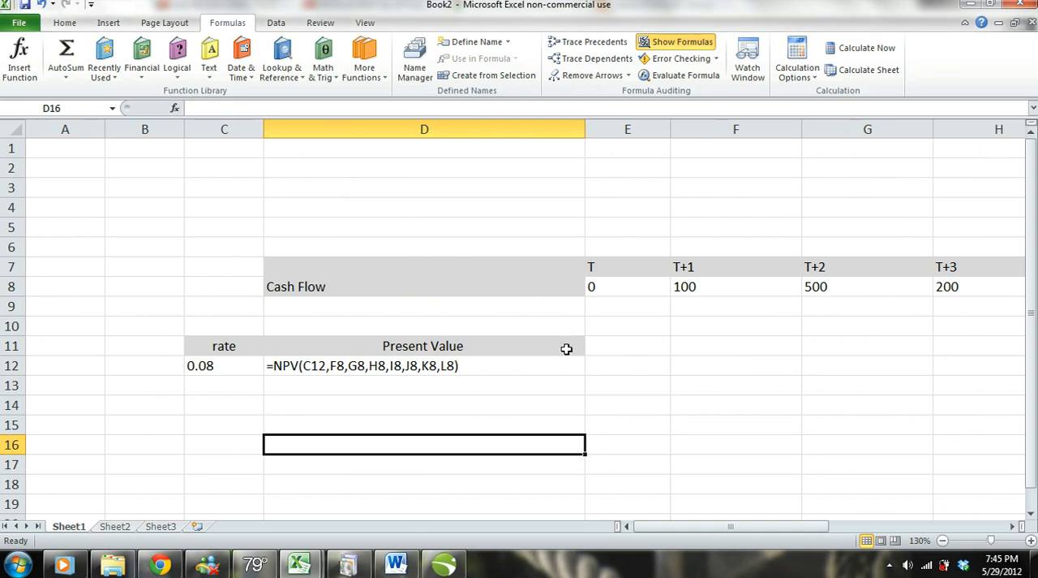
mouse_move(728, 295)
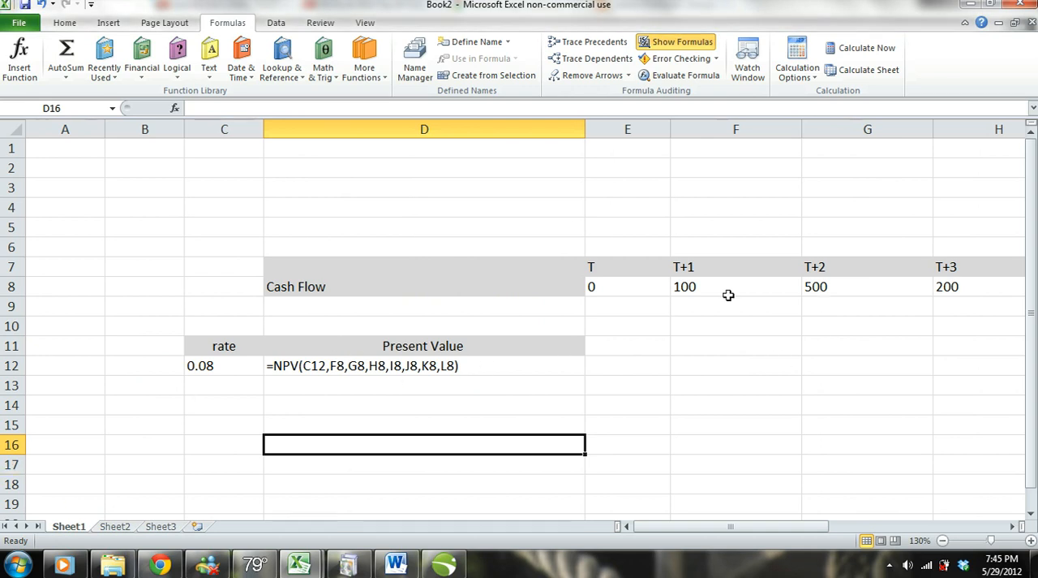
mouse_move(848, 292)
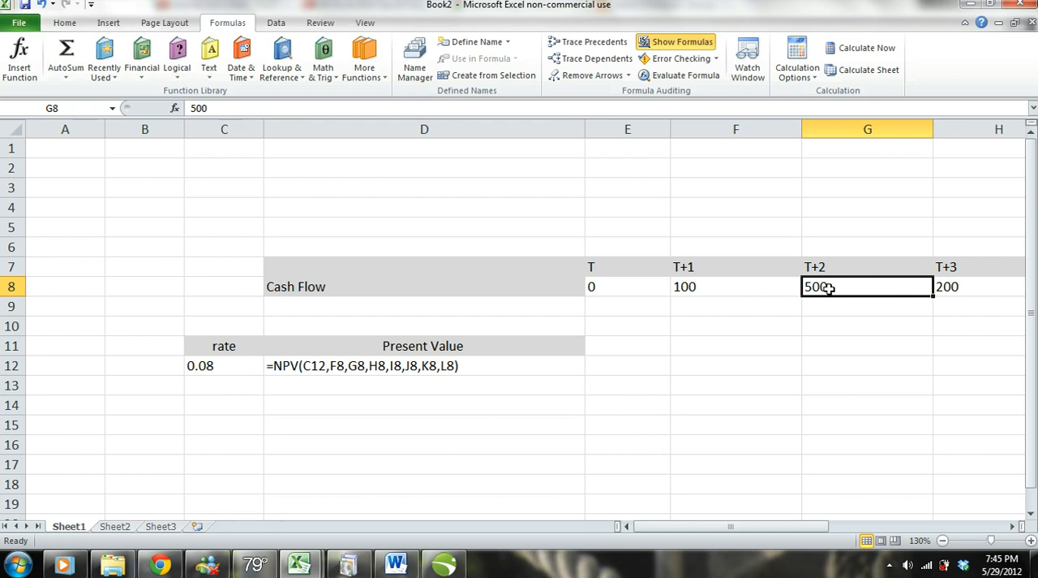
mouse_move(832, 286)
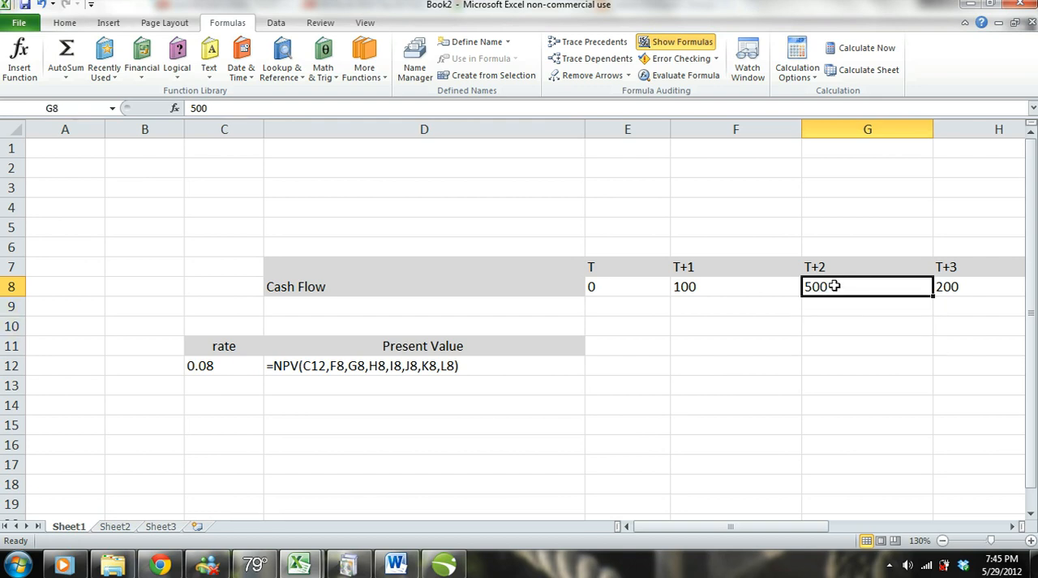
Set G8 to 0 and briefly hide formulas to see the NPV become $1,832.13.
type("0")
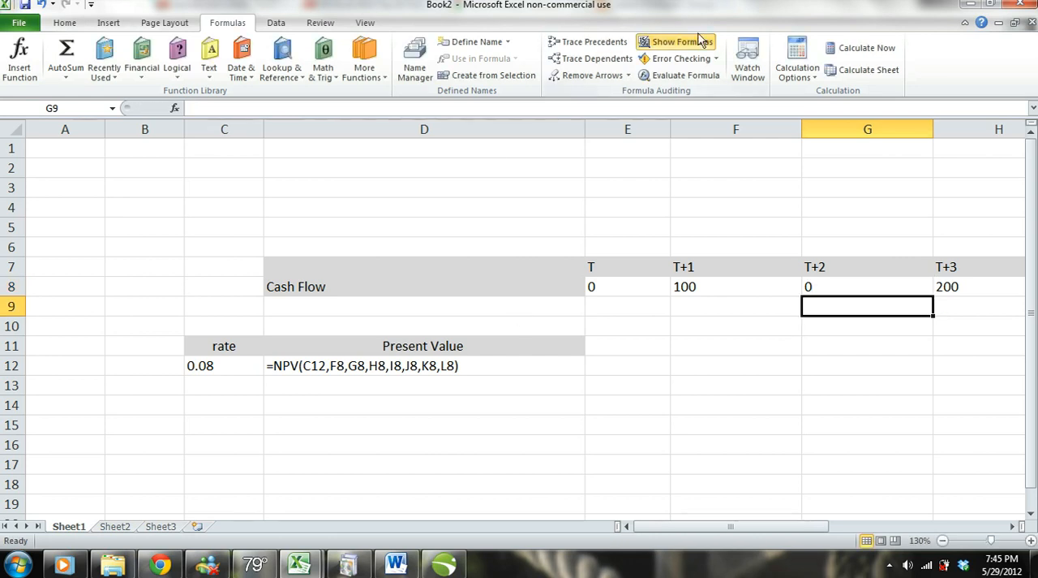
left_click(675, 41)
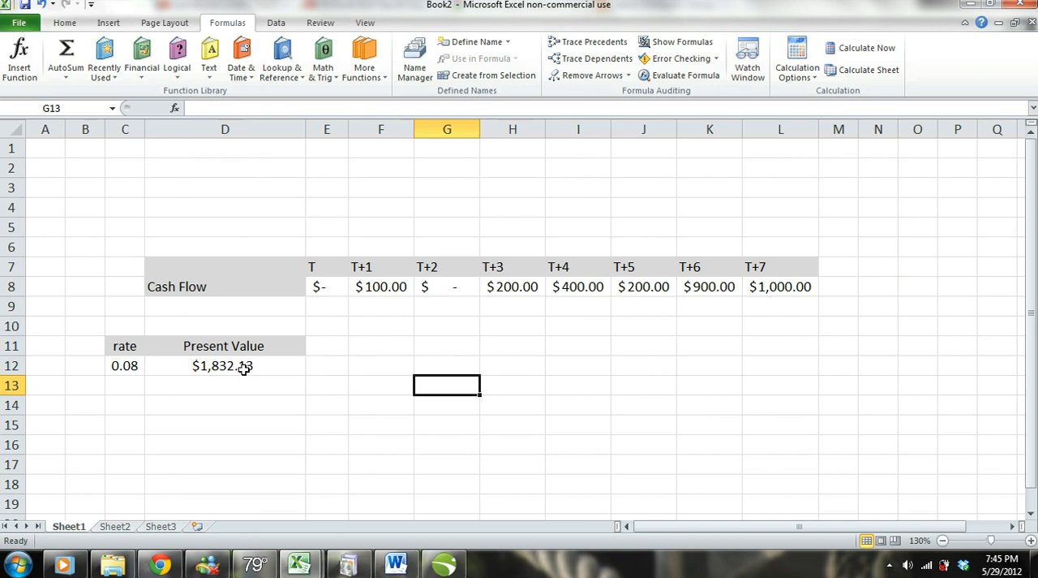
left_click(222, 365)
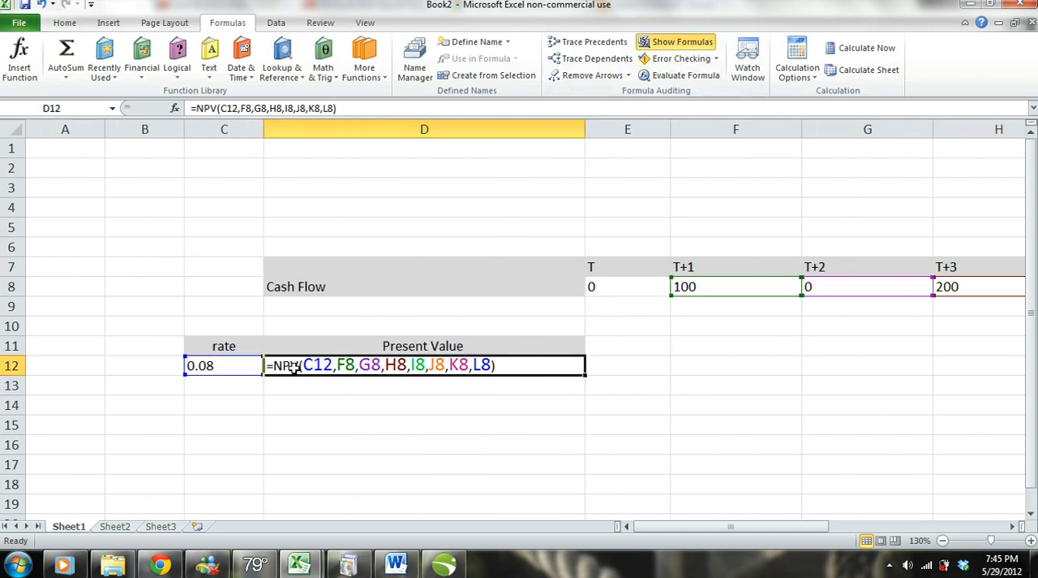
mouse_move(395, 366)
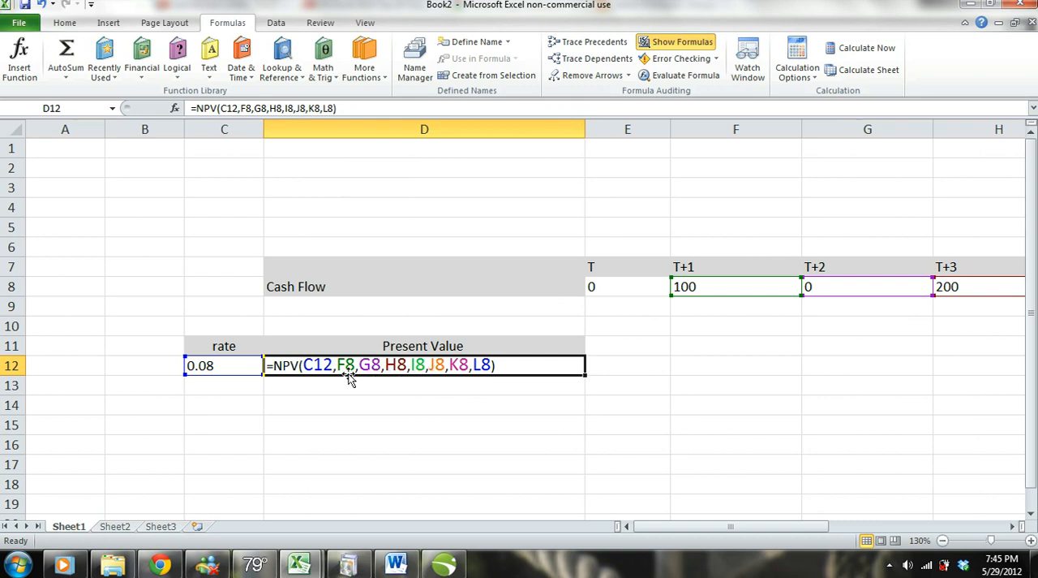
mouse_move(371, 380)
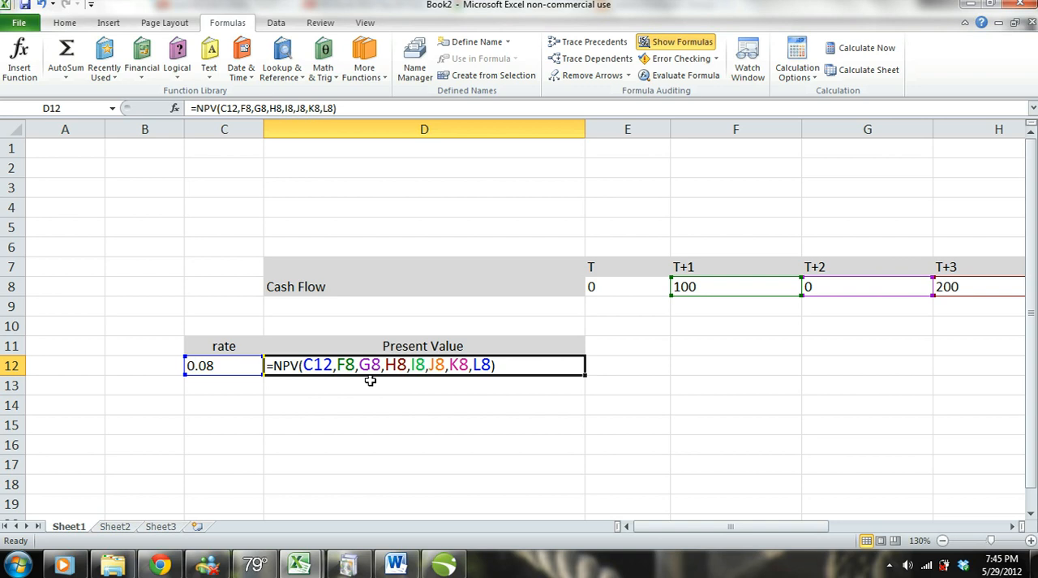
mouse_move(477, 388)
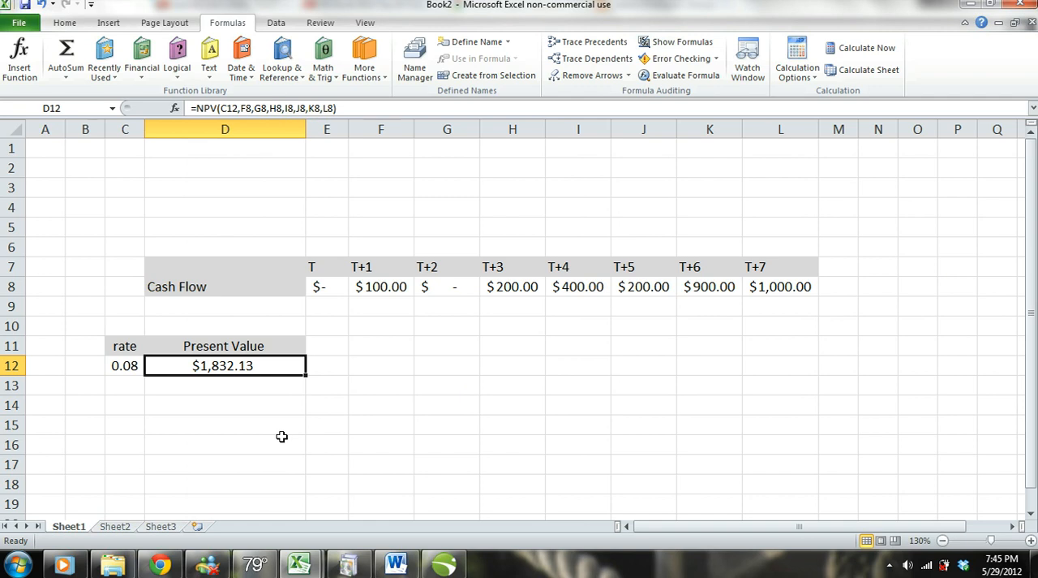
mouse_move(408, 398)
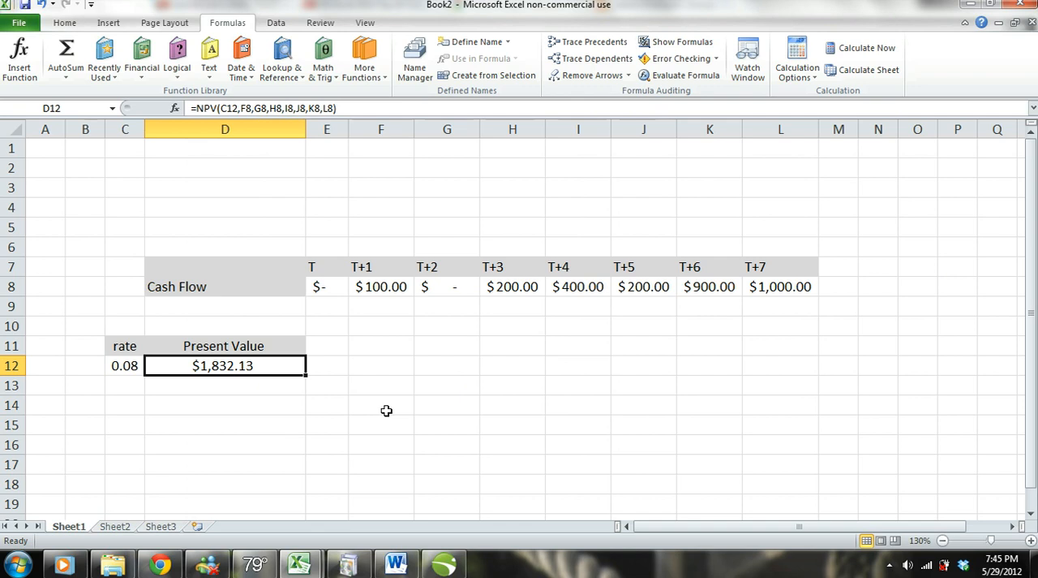
mouse_move(393, 415)
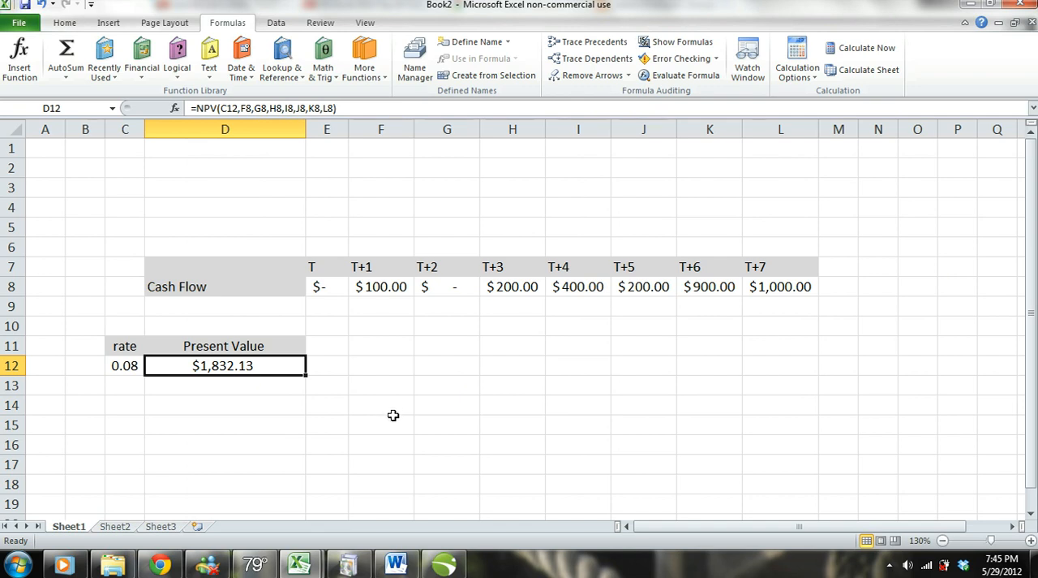
mouse_move(394, 421)
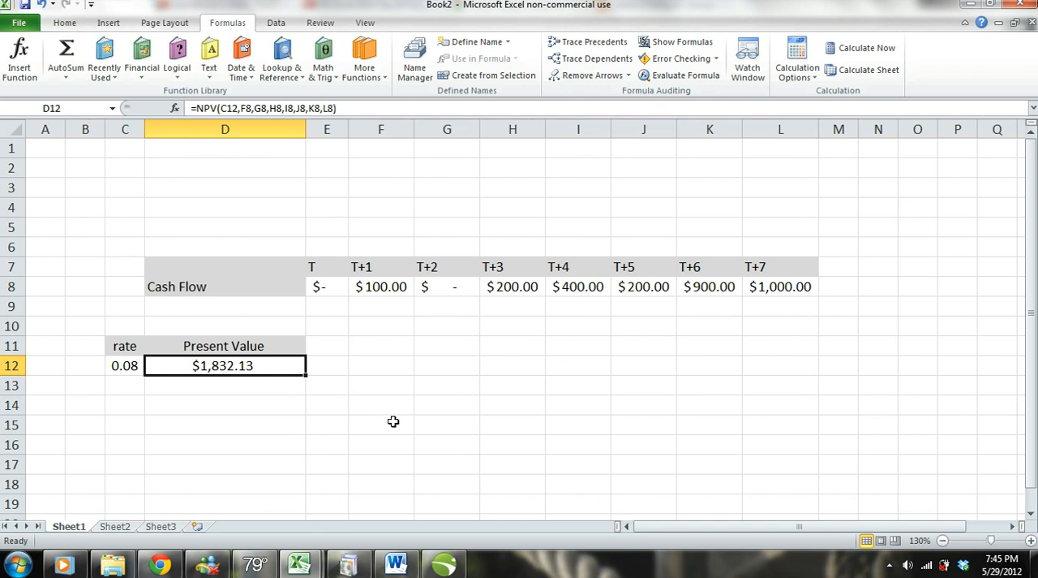
mouse_move(391, 428)
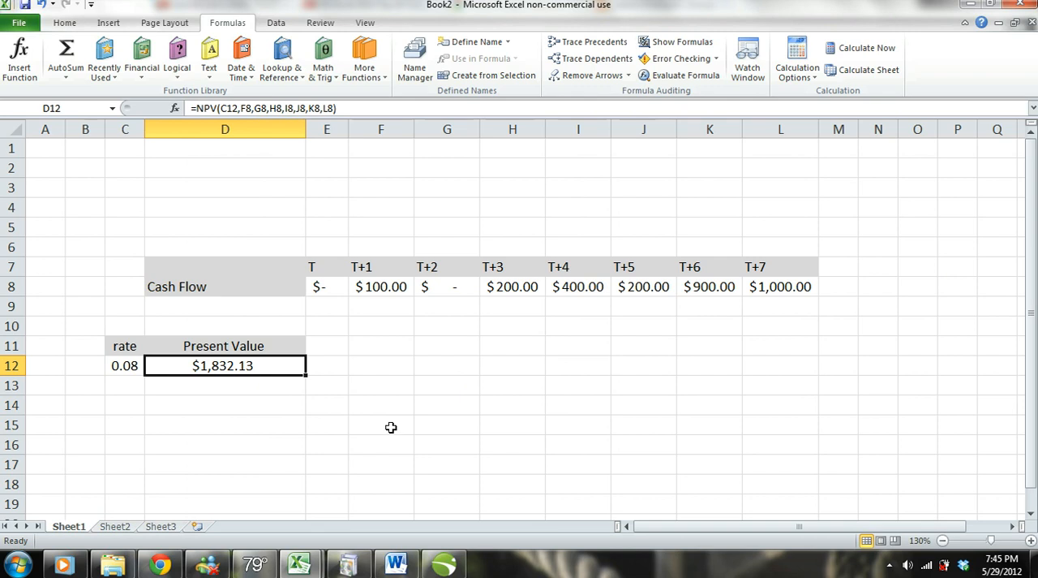
mouse_move(372, 411)
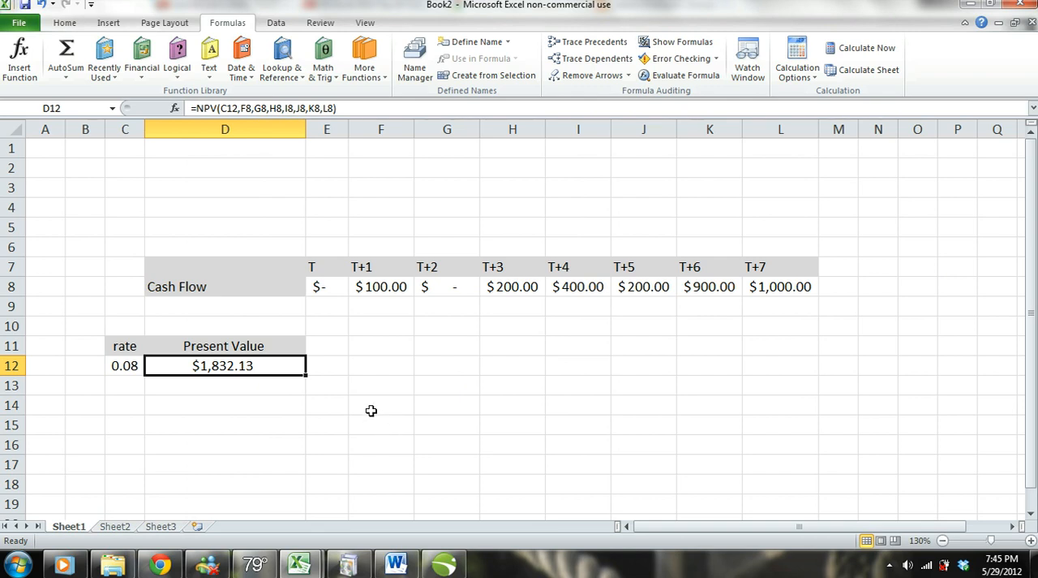